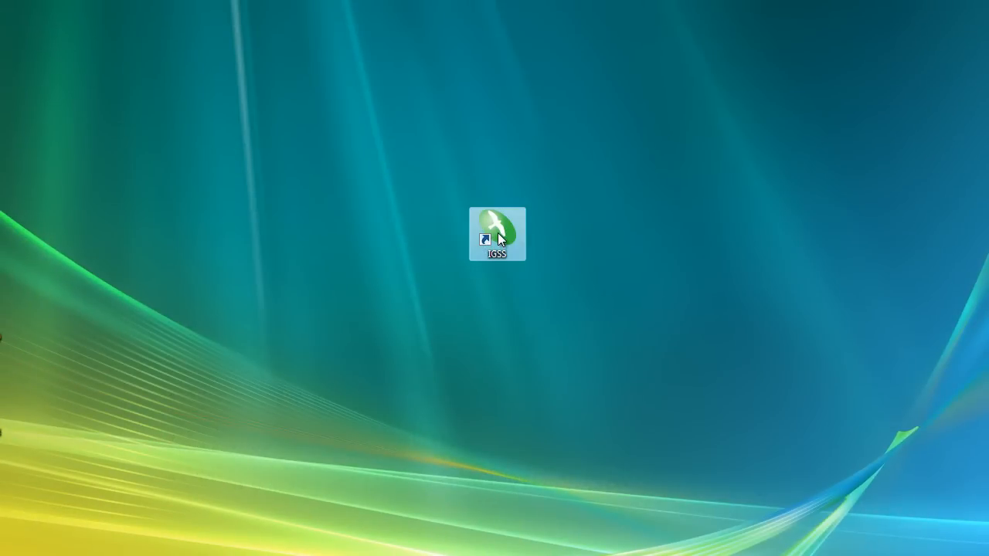
- Launch IGSS Master, dismiss the About box, stop the system and show the operating modes
double_click(497, 235)
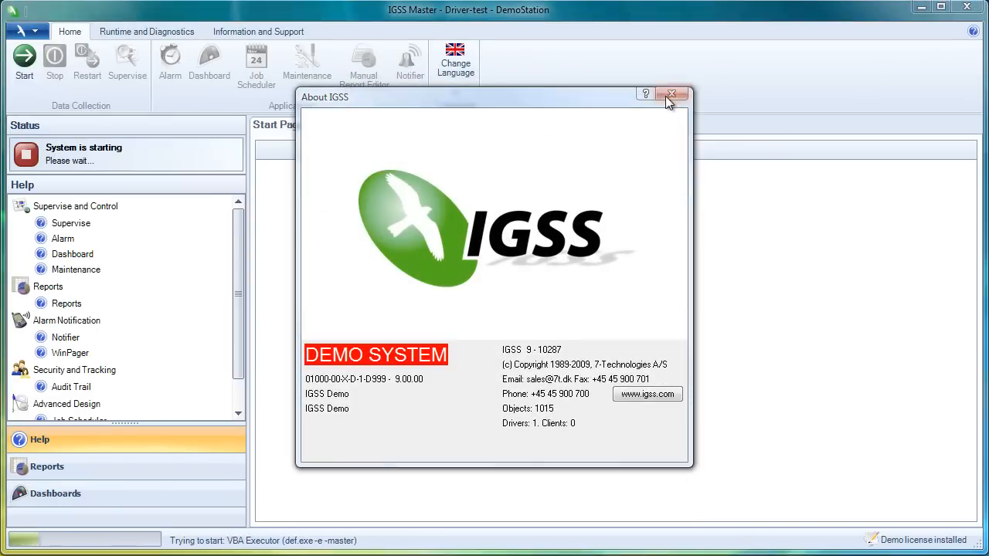
left_click(671, 93)
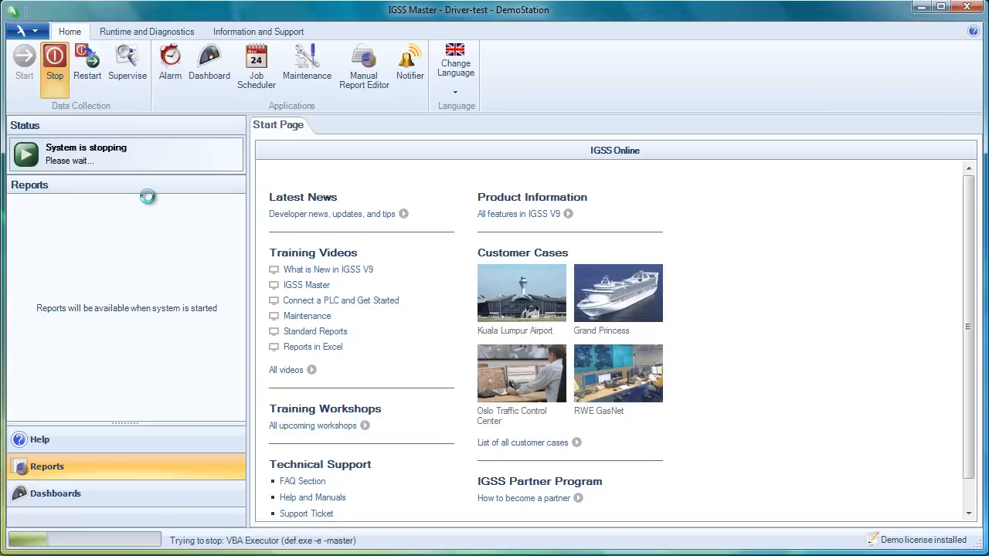
mouse_move(54, 58)
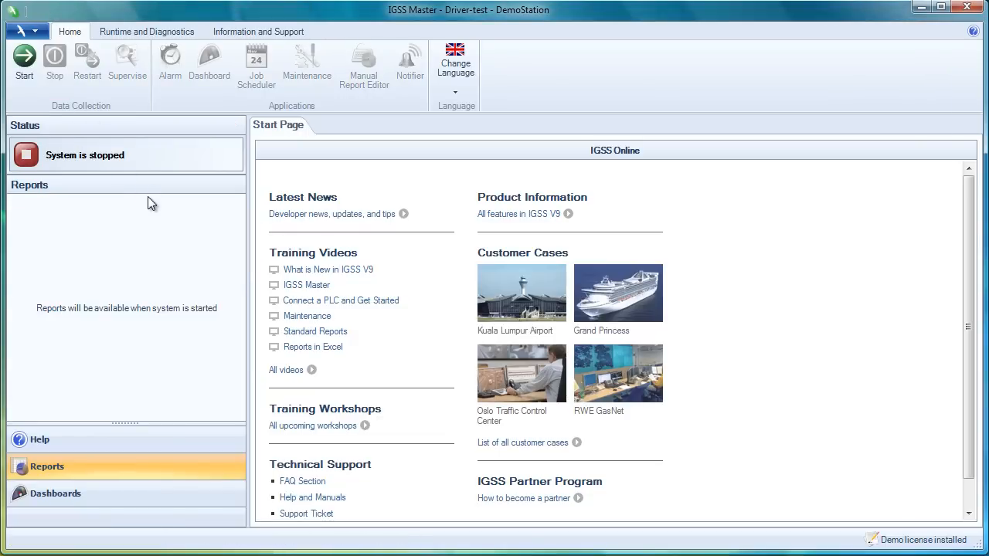
mouse_move(120, 430)
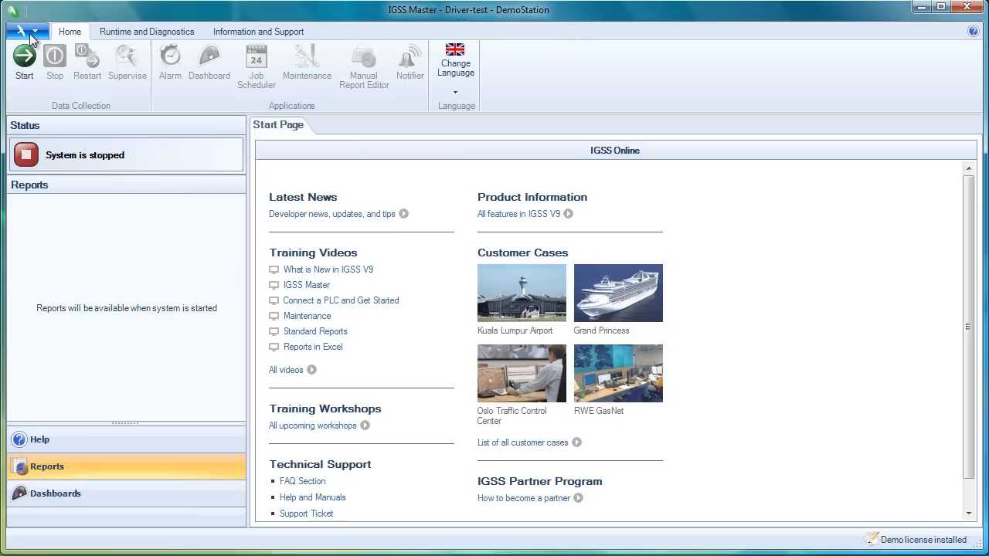
left_click(23, 31)
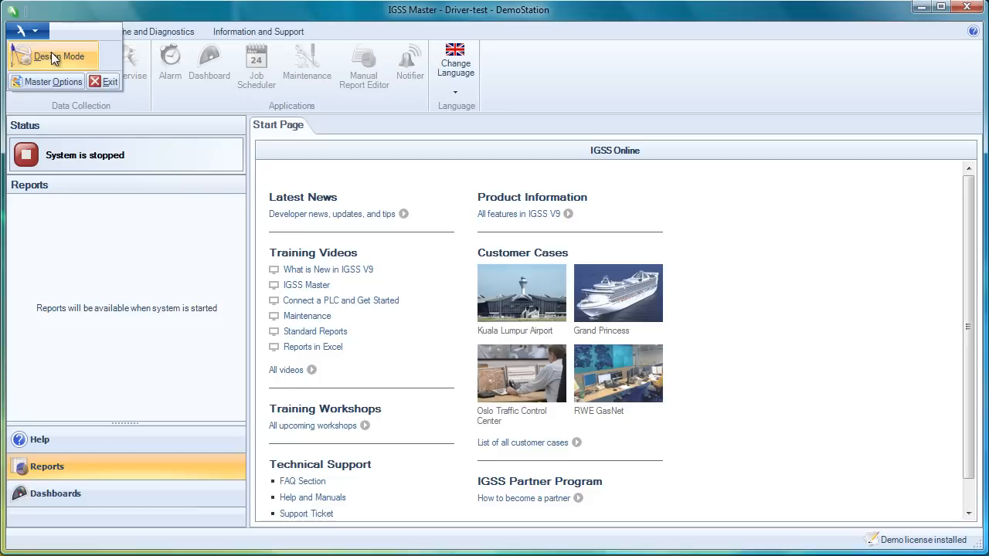
- Switch to Design Mode and start the Project Wizard for a new project
left_click(133, 31)
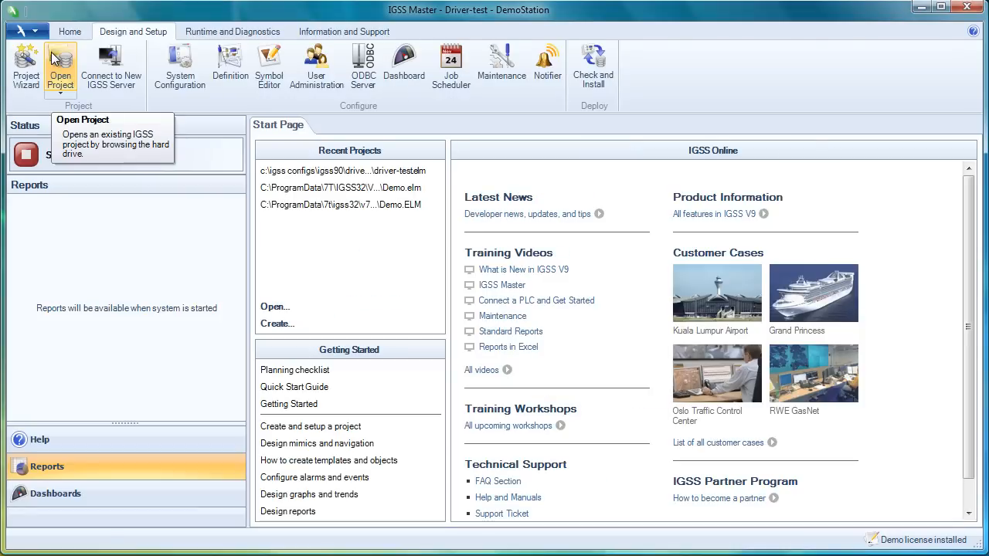
mouse_move(24, 62)
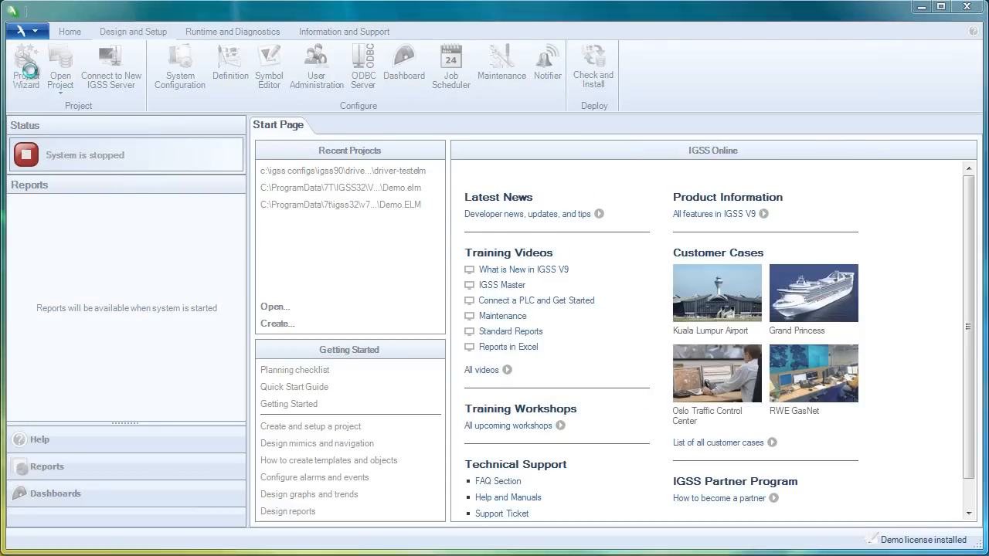
left_click(24, 63)
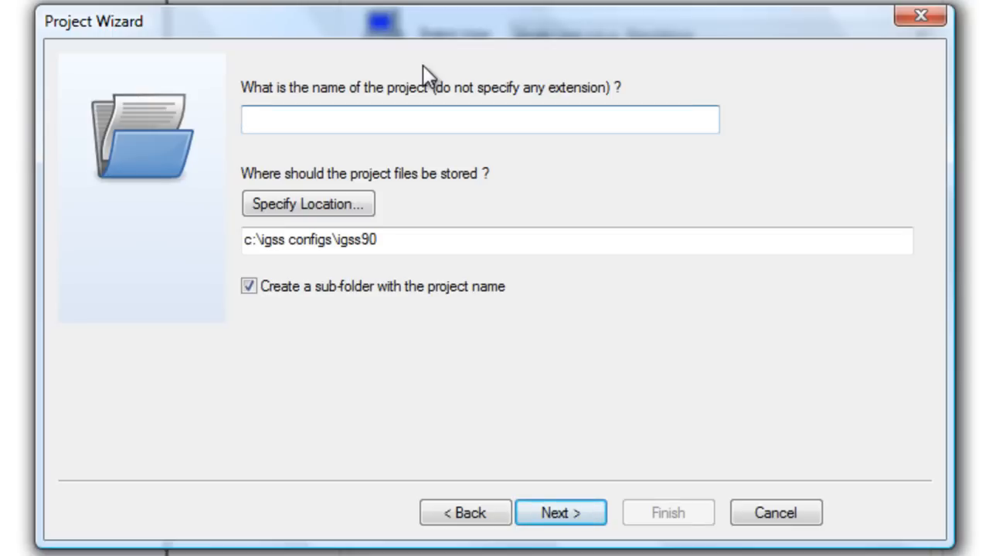
- Name the project Siemens-S7-test under c:\igss configs\igss90 and continue to driver setup
type("Sie")
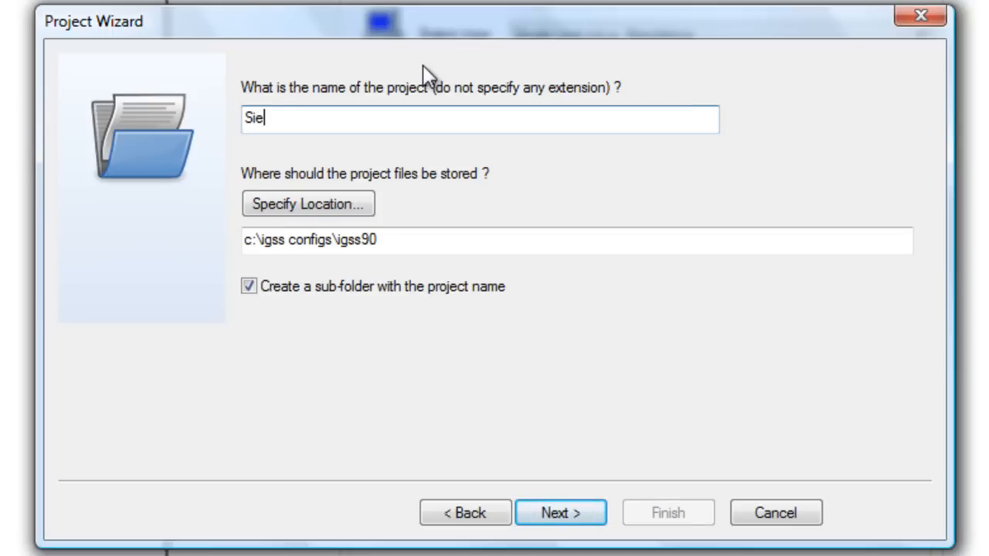
type("mens-S7")
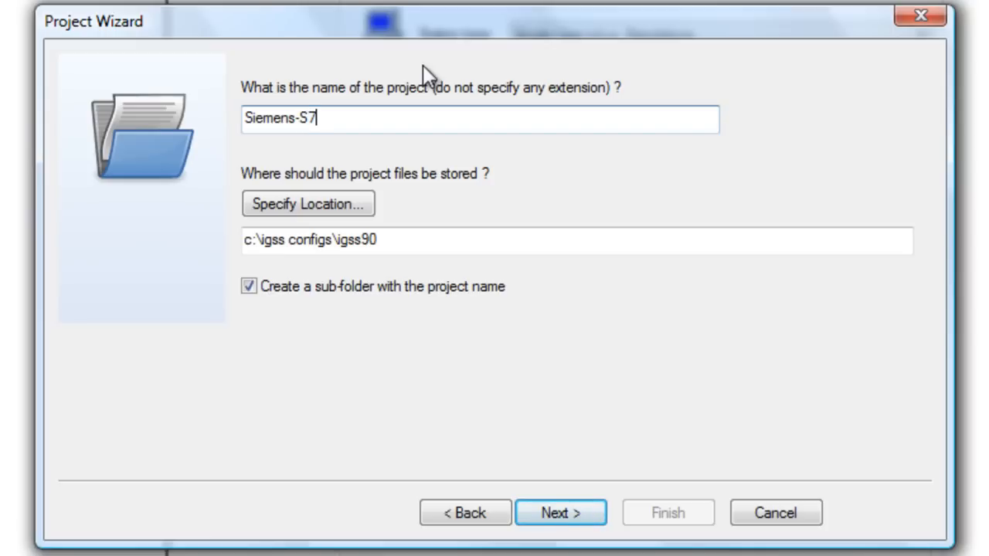
type("-test")
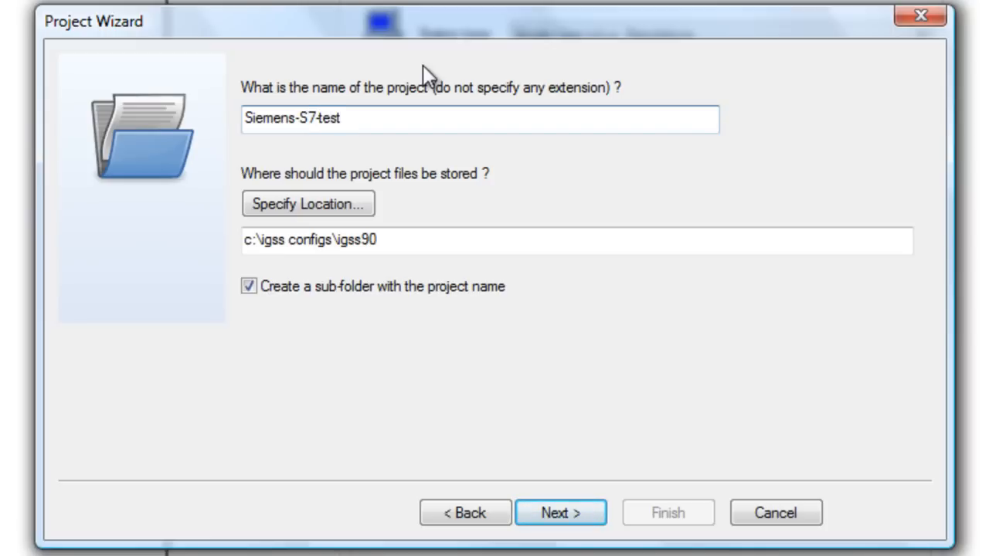
left_click(348, 120)
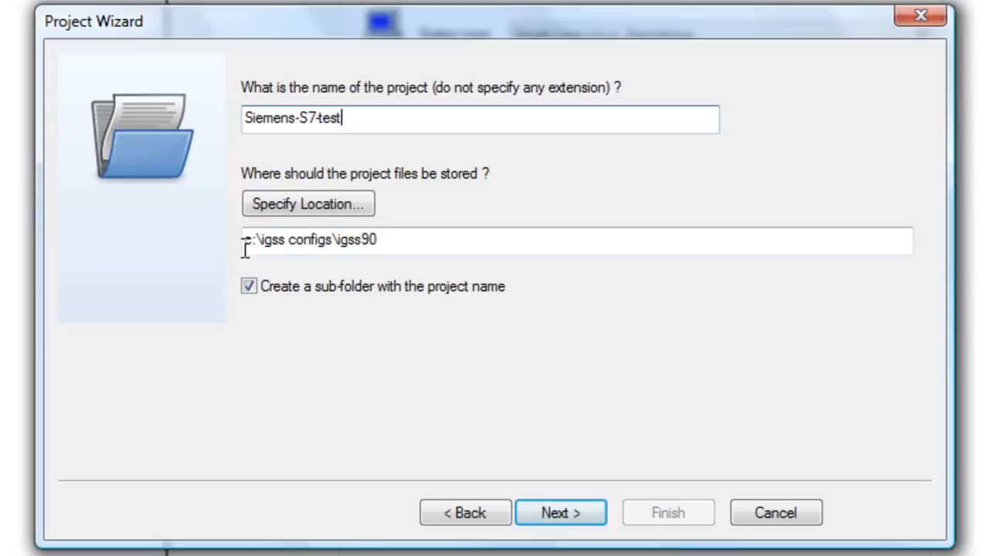
mouse_move(318, 265)
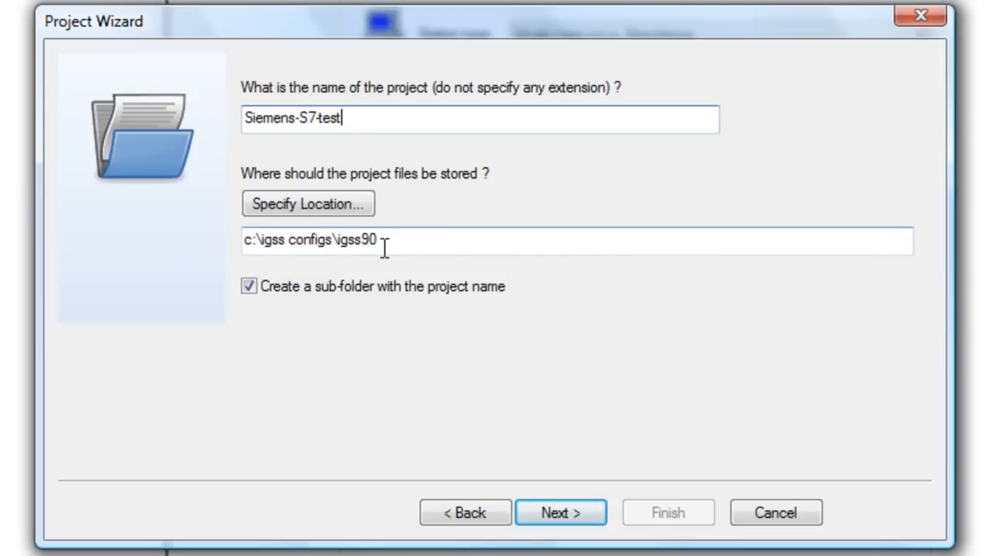
mouse_move(296, 132)
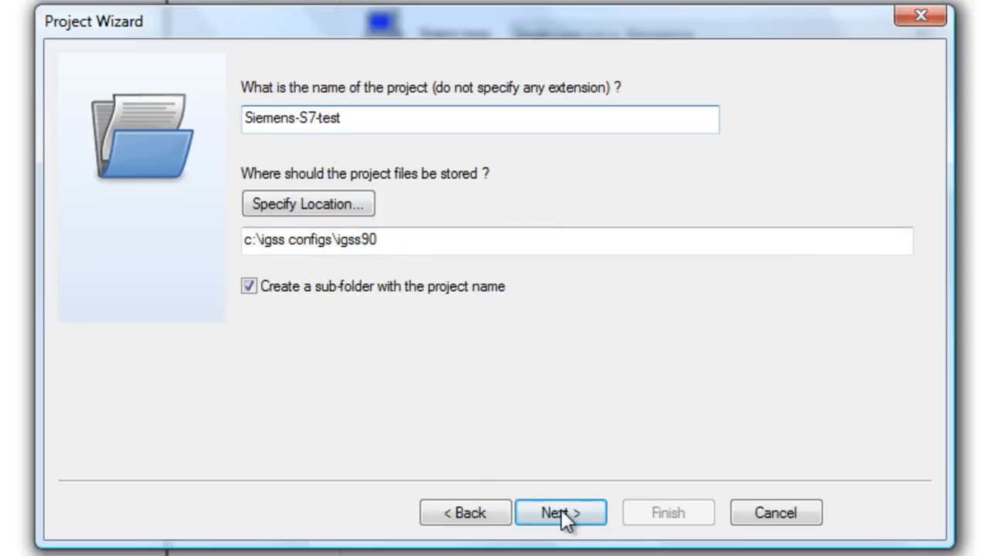
left_click(560, 513)
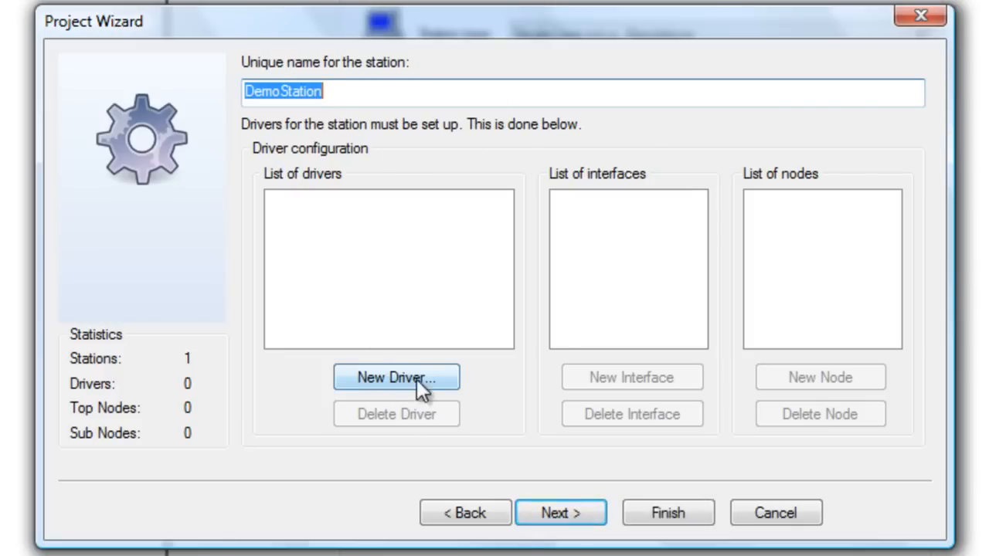
mouse_move(402, 400)
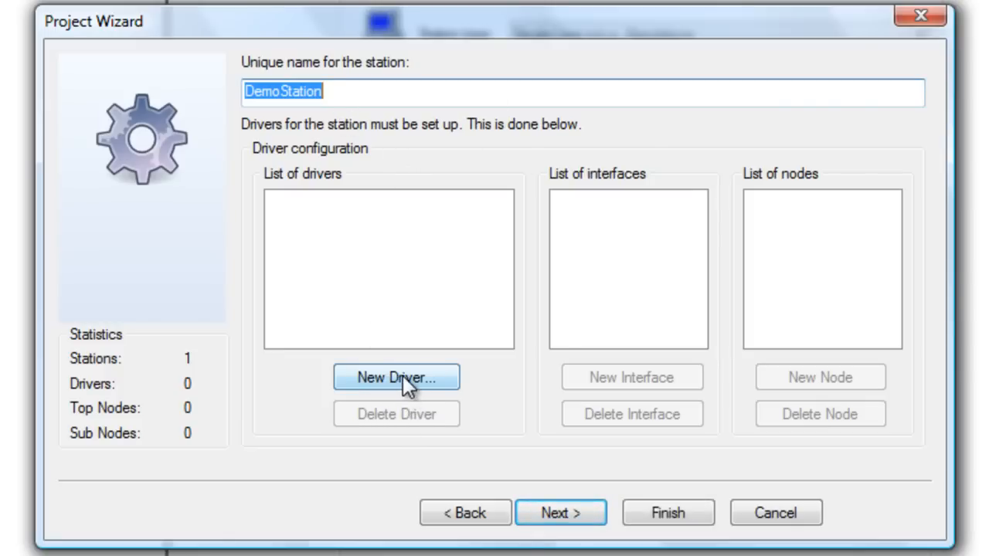
- Add the 7TS7TCP Siemens S7 TCP/IP driver, an IPNetwork interface and Node 0 to DemoStation
left_click(395, 377)
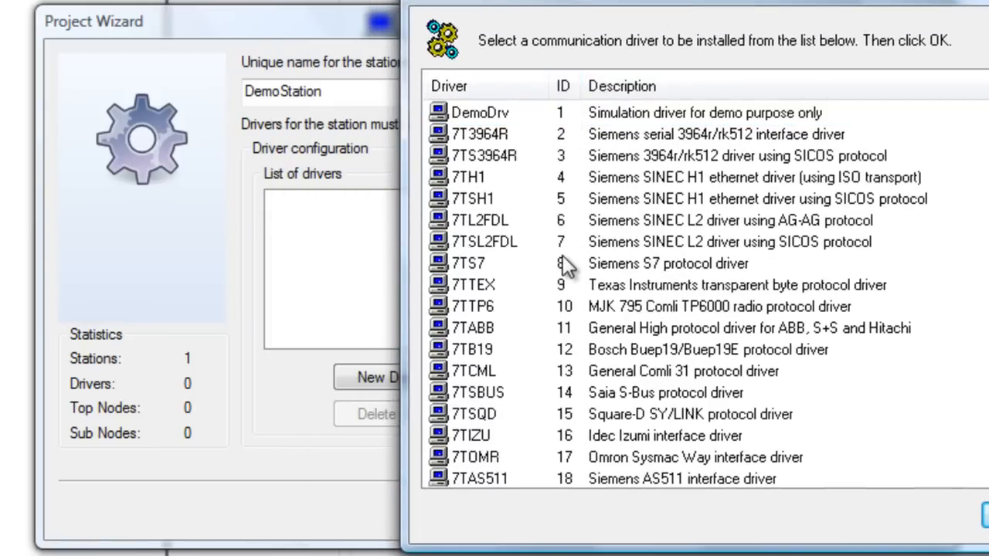
mouse_move(559, 393)
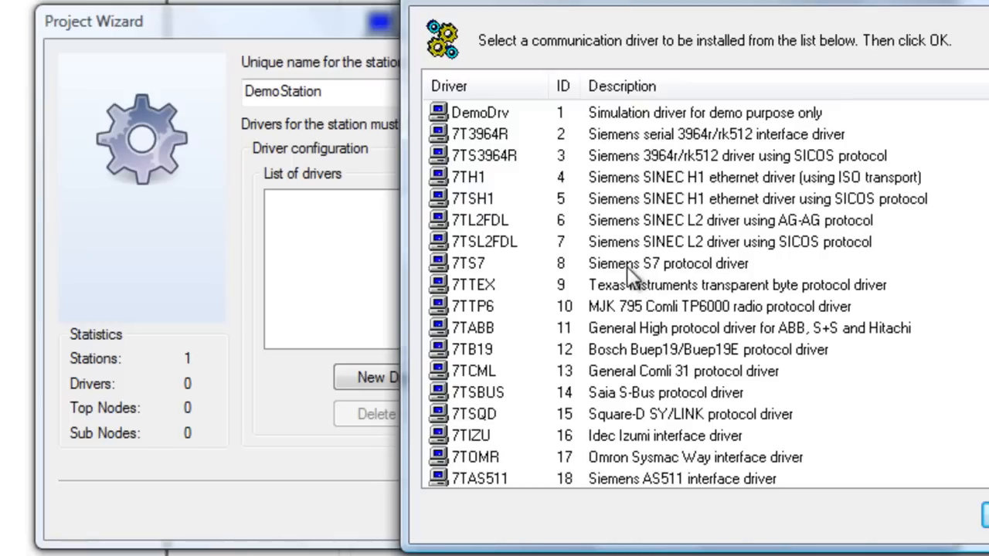
mouse_move(623, 278)
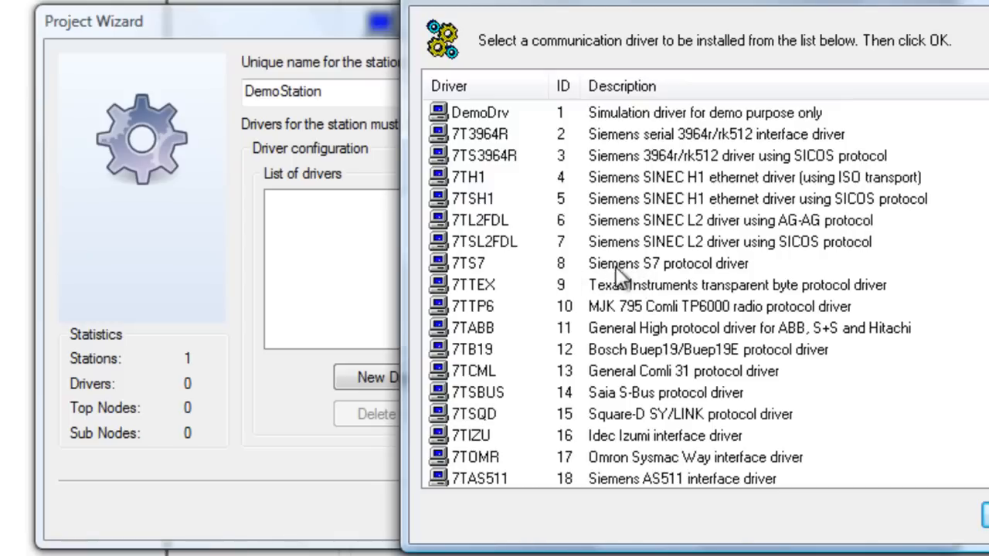
mouse_move(620, 277)
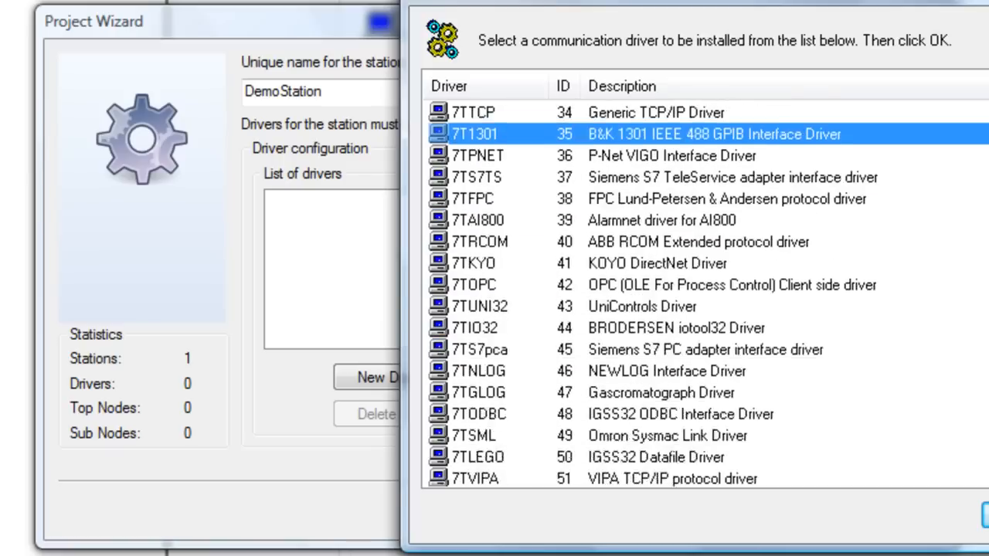
scroll("down", 3)
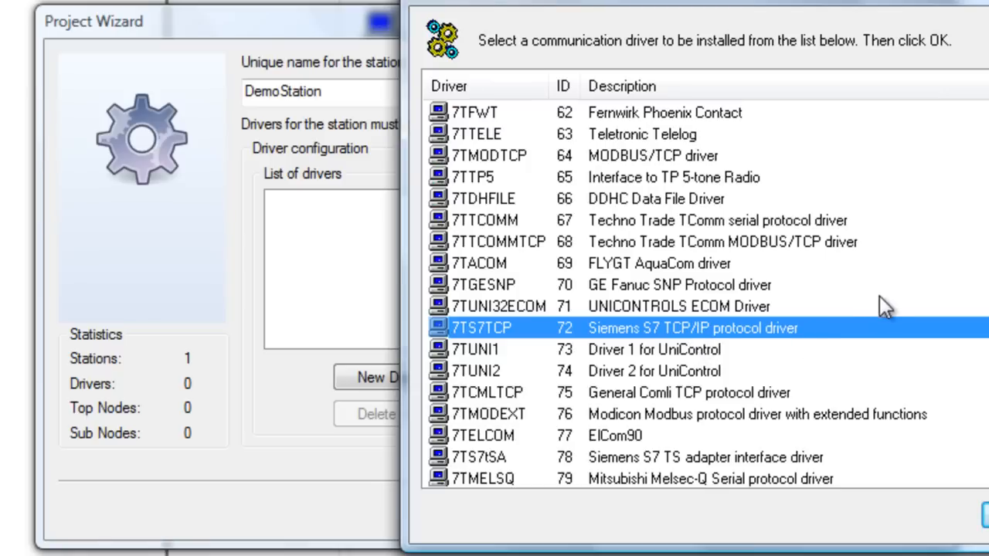
mouse_move(723, 356)
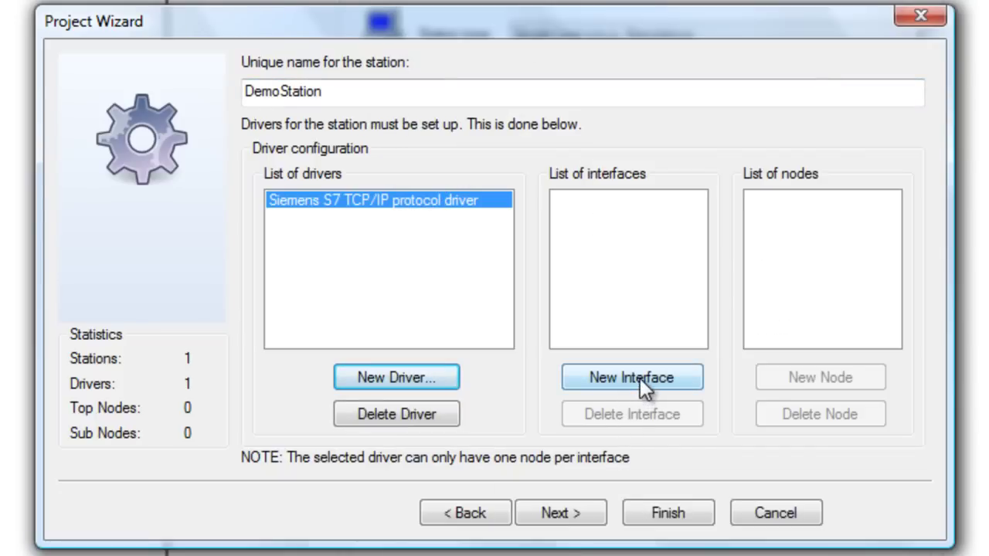
left_click(632, 377)
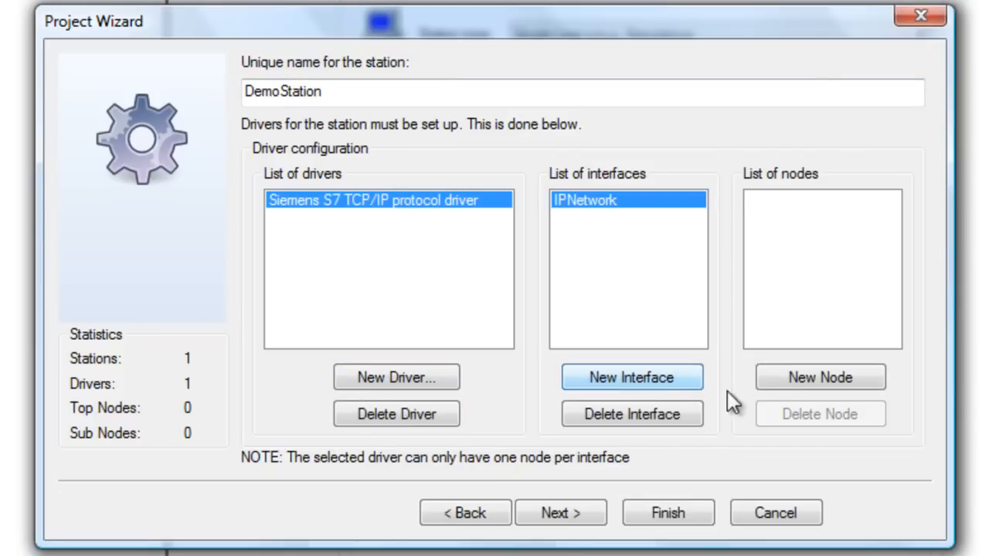
left_click(819, 377)
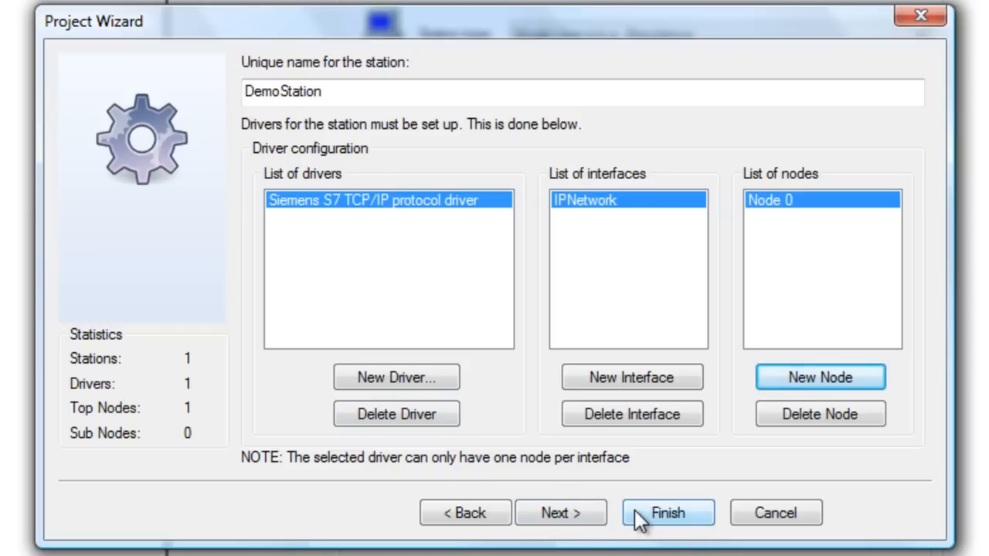
mouse_move(658, 534)
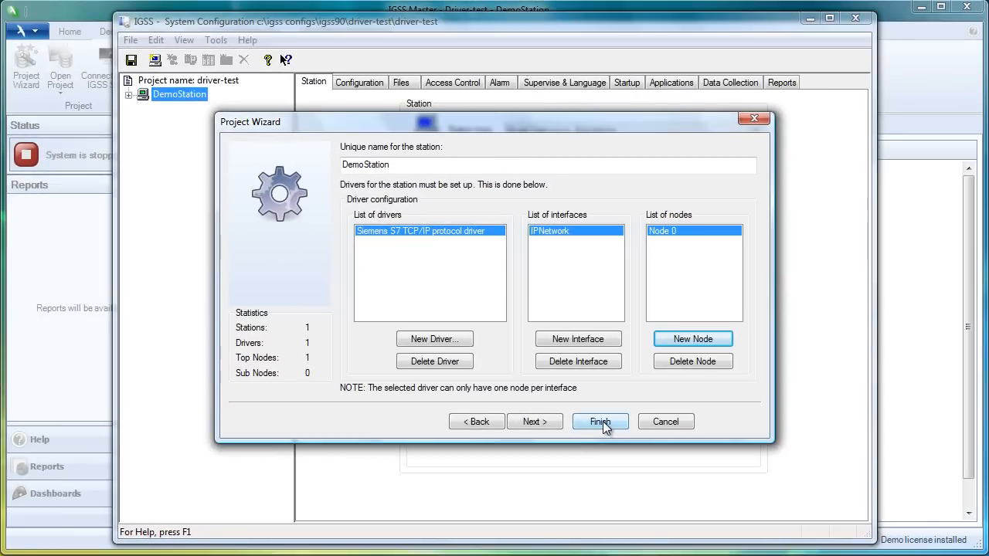
- Finish the wizard so siemens-s7-test opens in System Configuration
left_click(599, 420)
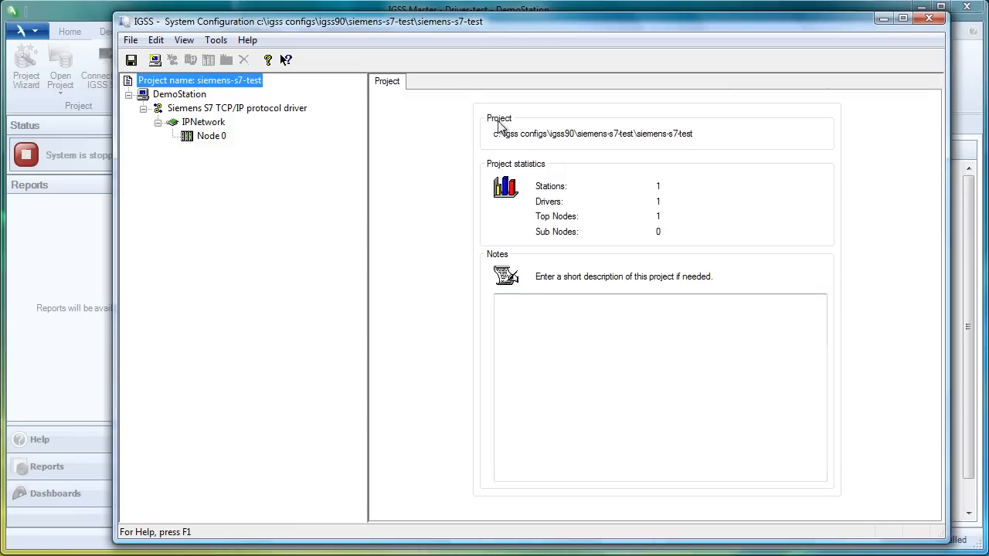
mouse_move(467, 102)
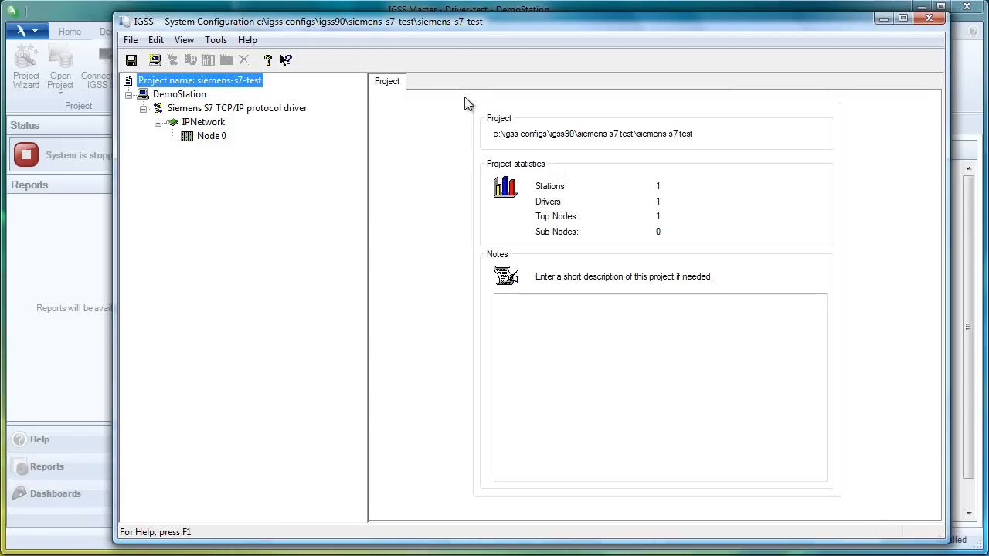
mouse_move(271, 52)
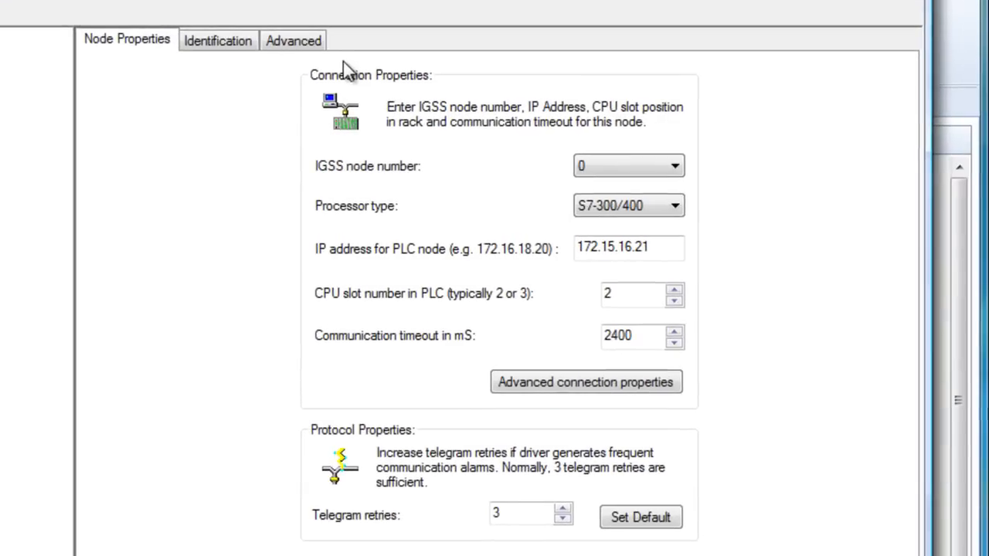
mouse_move(450, 229)
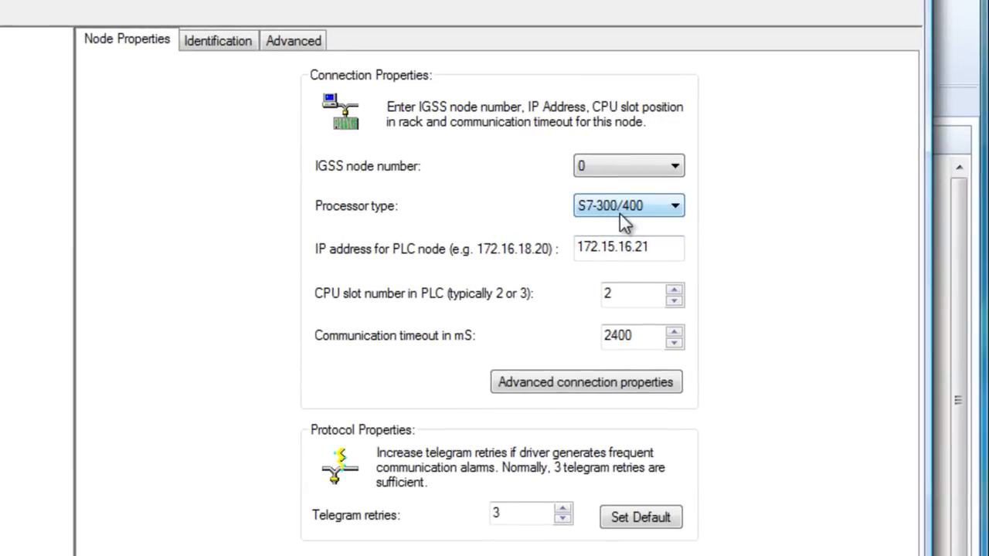
- Set Node 0's PLC IP address to 172.16.18.200 with CPU slot 3
left_click(627, 247)
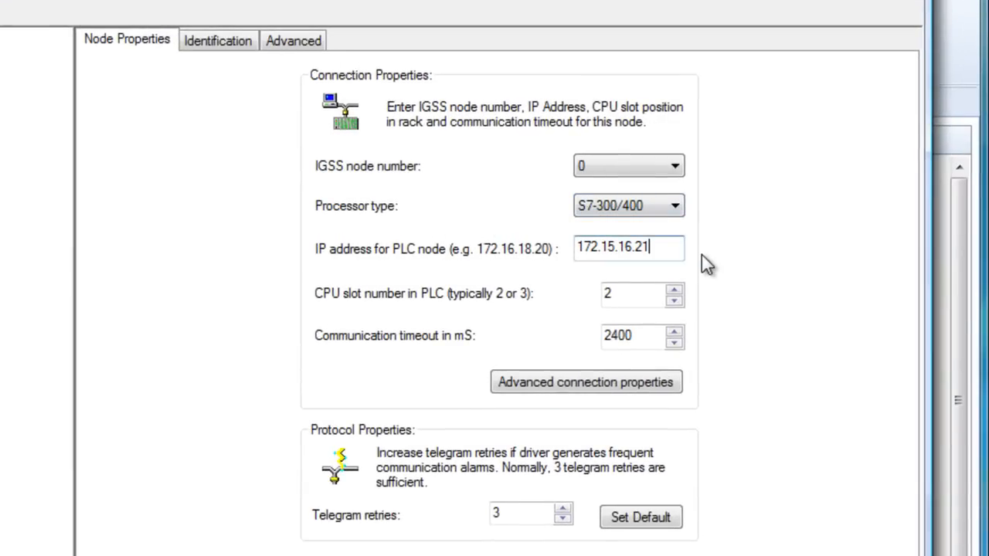
key("BackSpace")
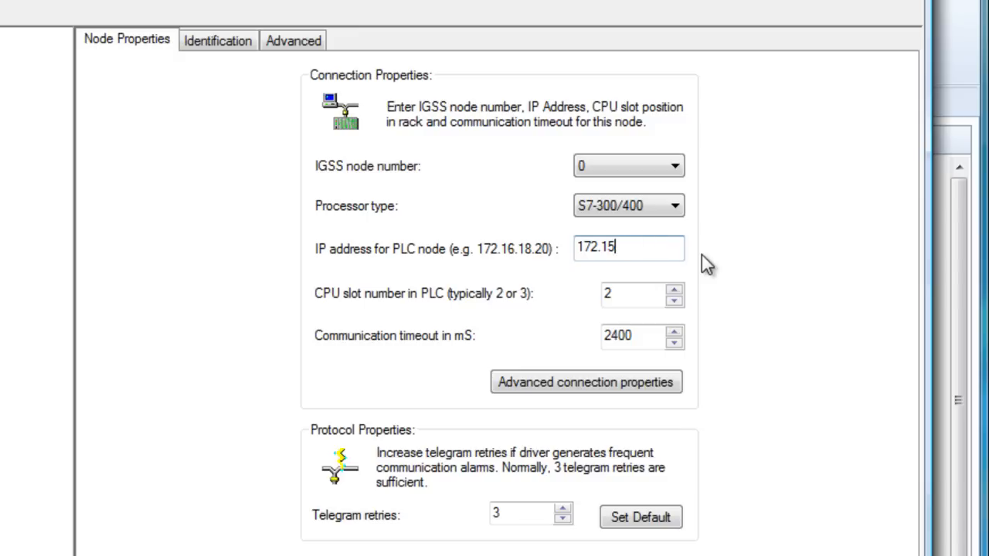
key("BackSpace")
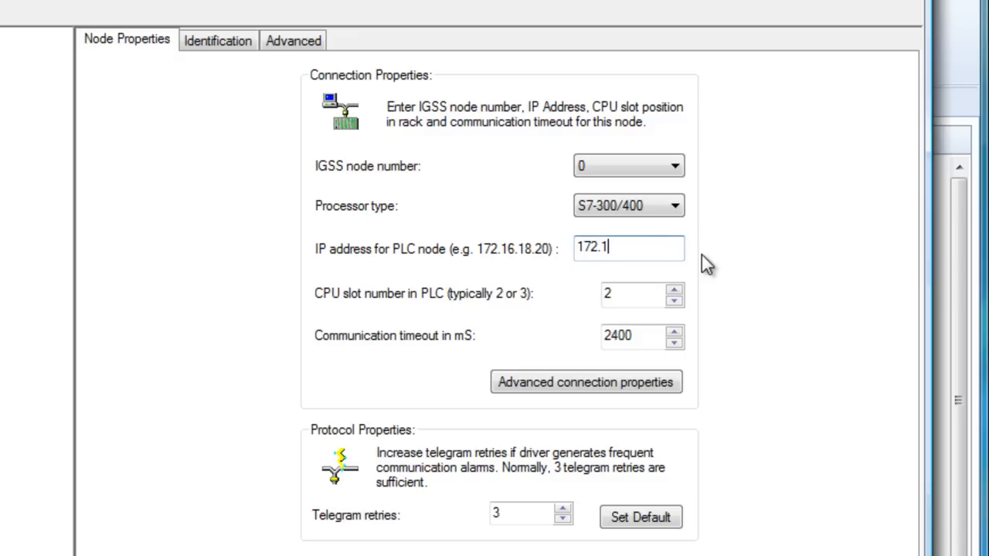
type("6.18.")
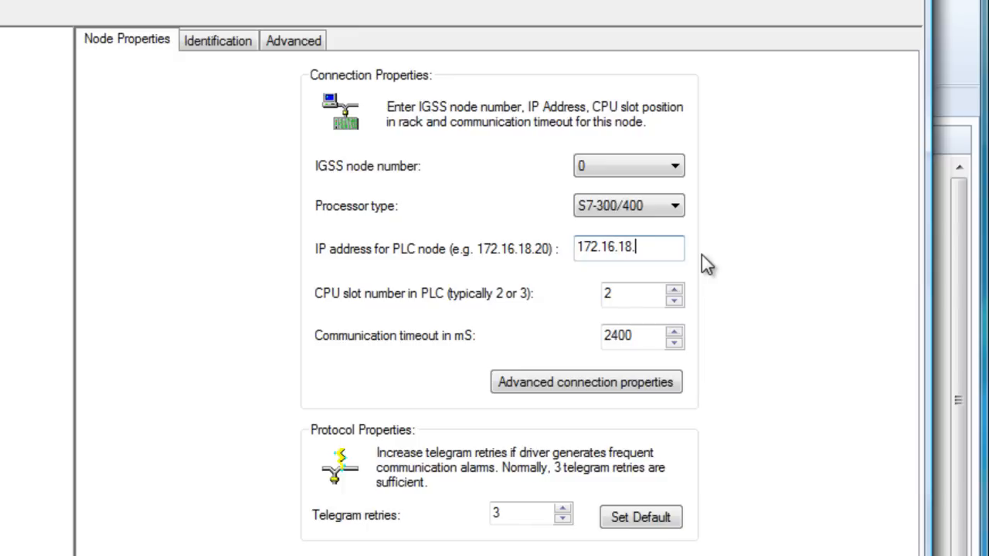
type("200")
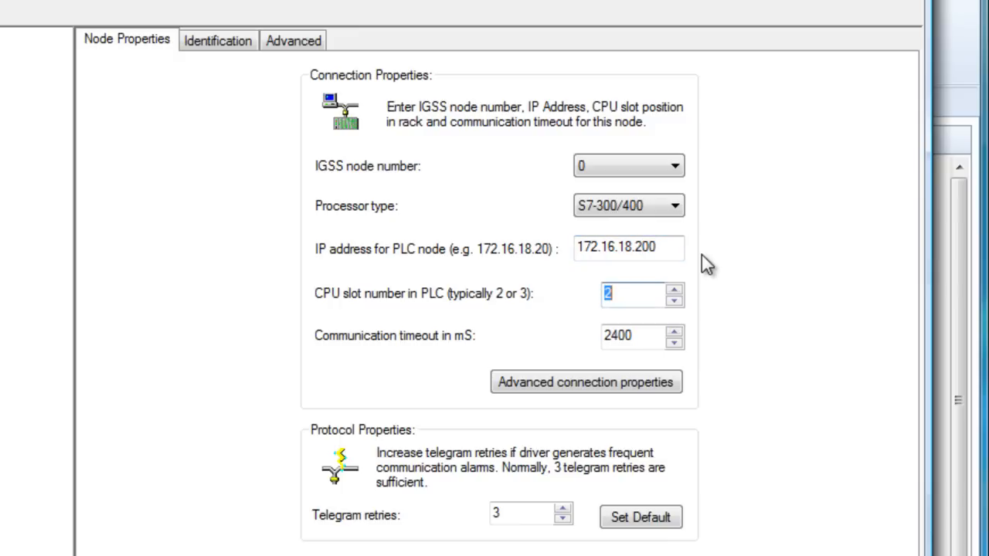
type("3")
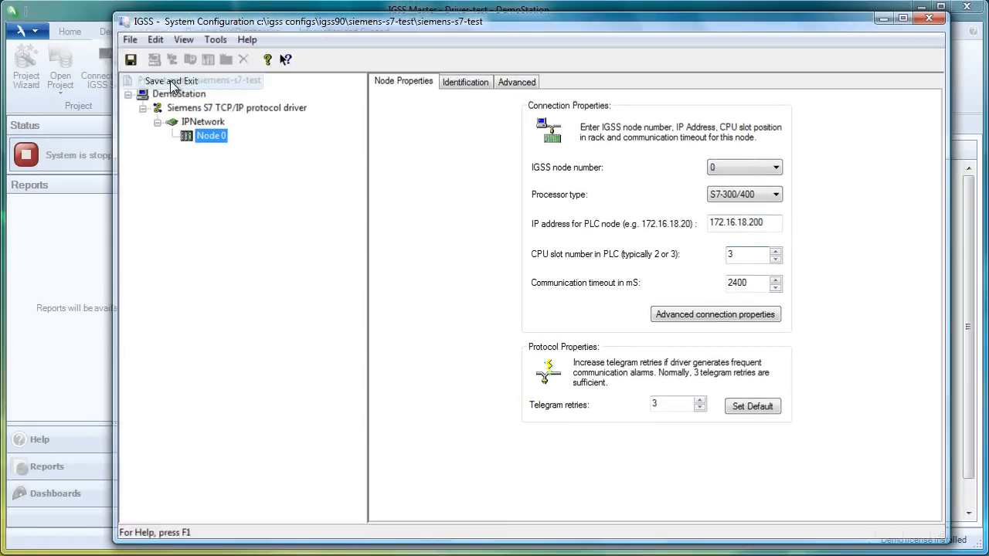
- Save and exit configuration, then check and install the project with default options (no errors, 19 objects)
left_click(170, 81)
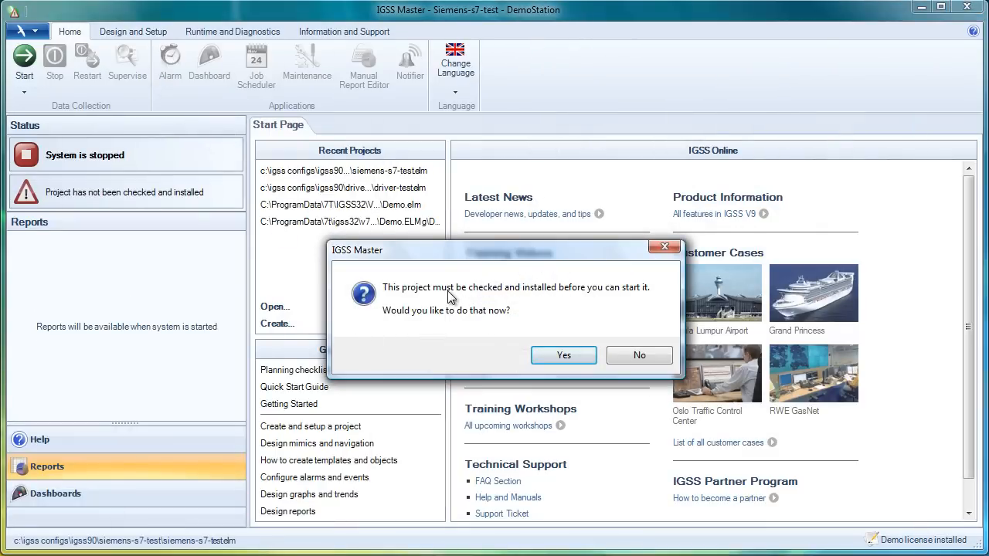
mouse_move(516, 309)
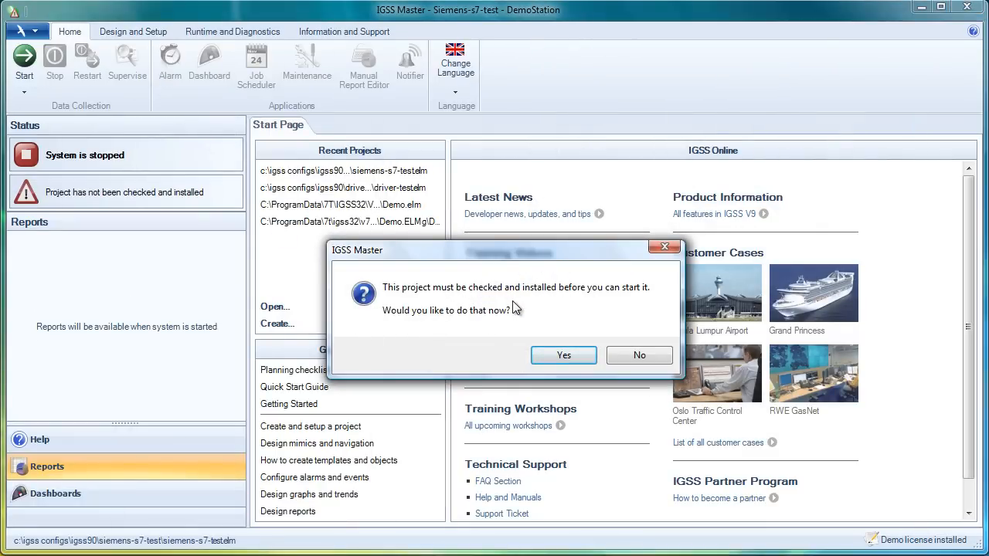
mouse_move(457, 318)
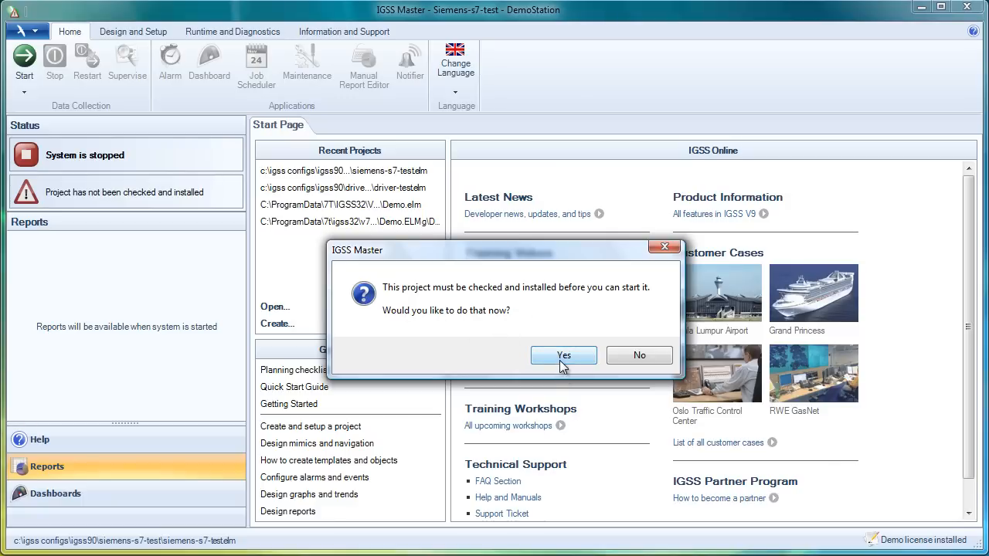
left_click(562, 354)
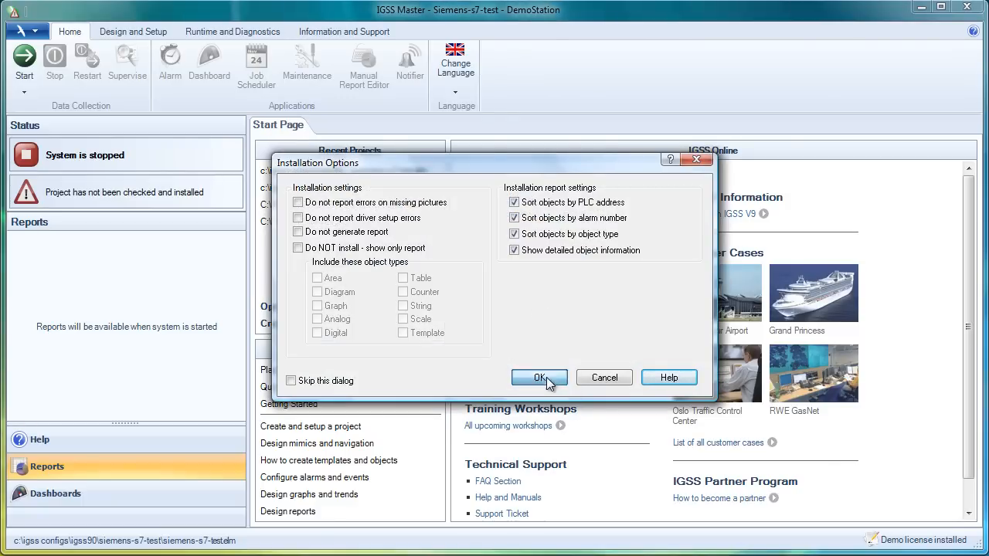
left_click(539, 377)
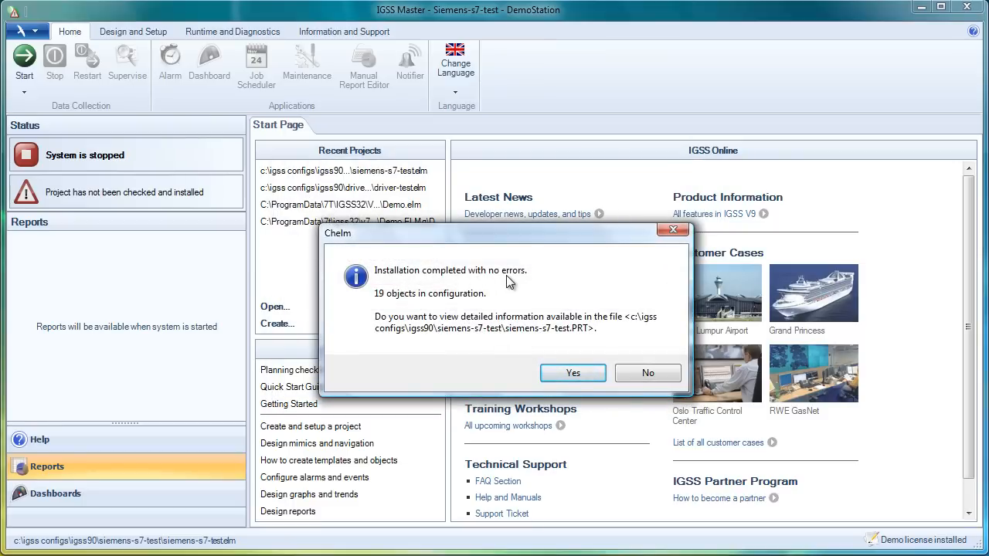
mouse_move(524, 334)
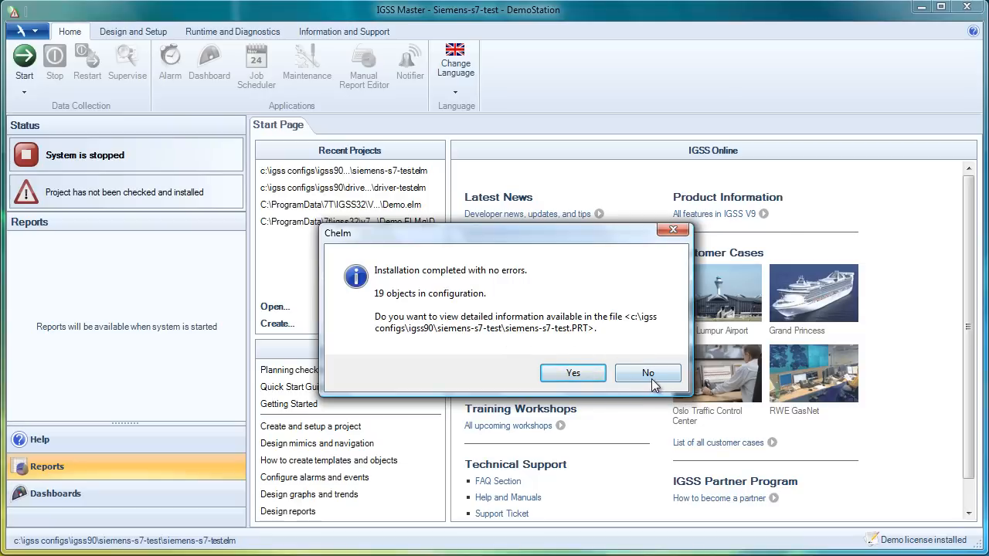
- Skip the installation report and start the siemens-s7-test system from Design and Setup
left_click(647, 372)
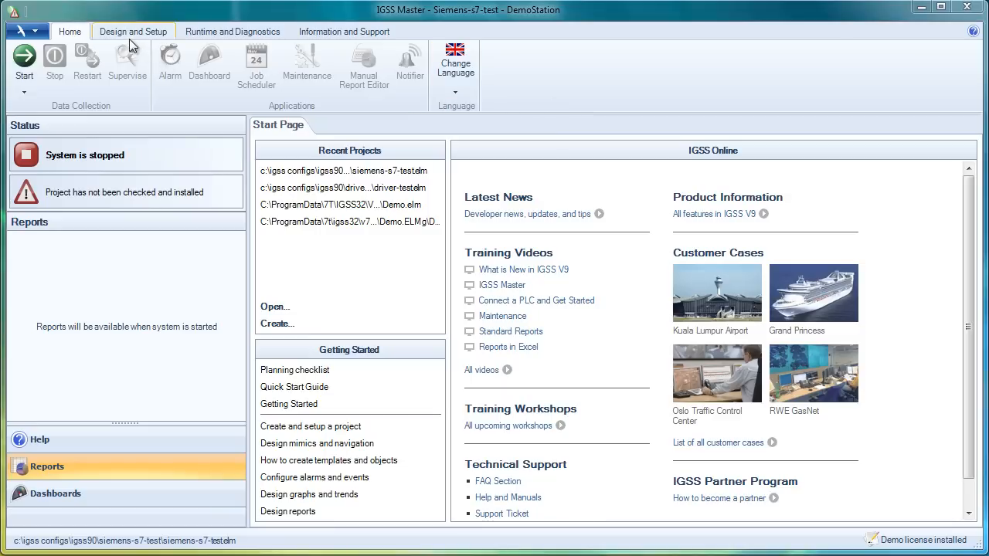
left_click(132, 31)
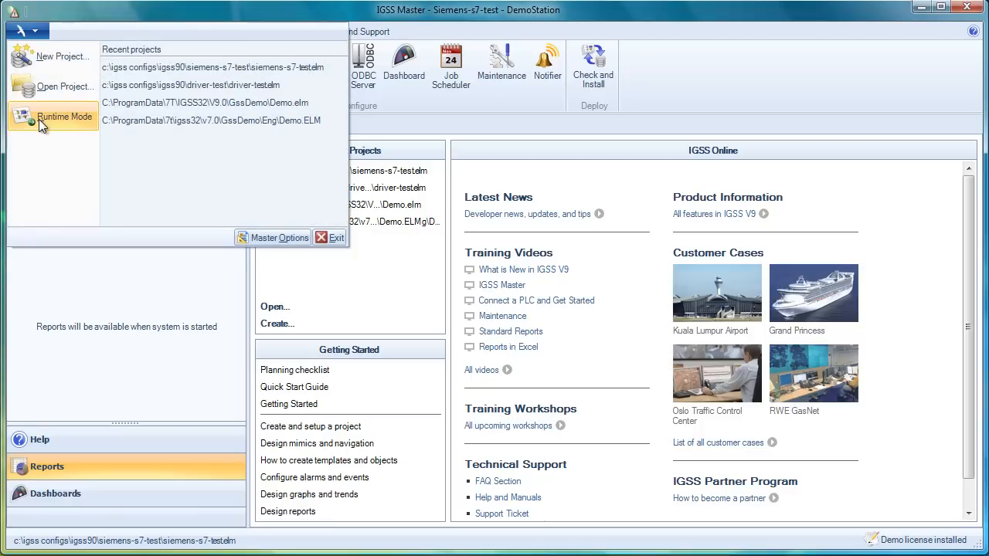
mouse_move(309, 18)
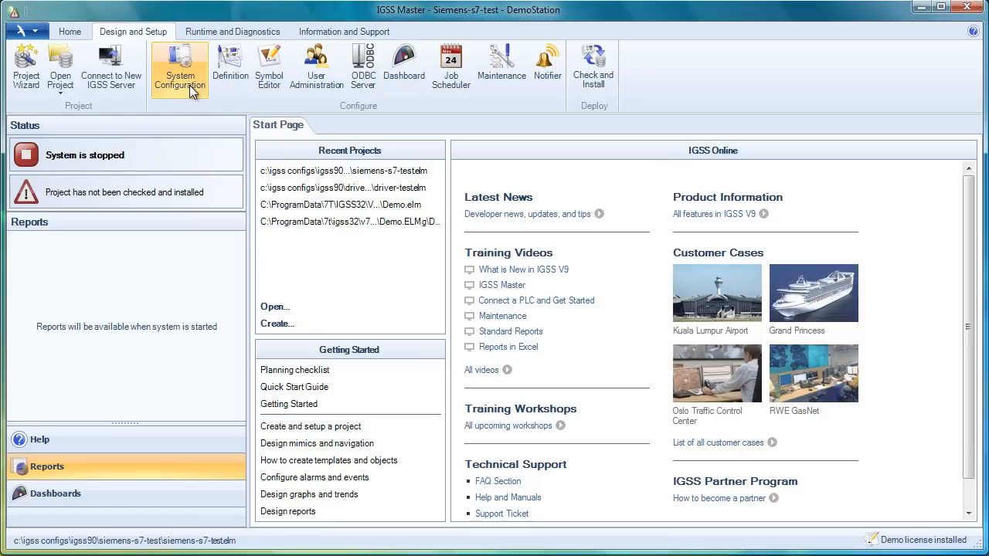
mouse_move(229, 81)
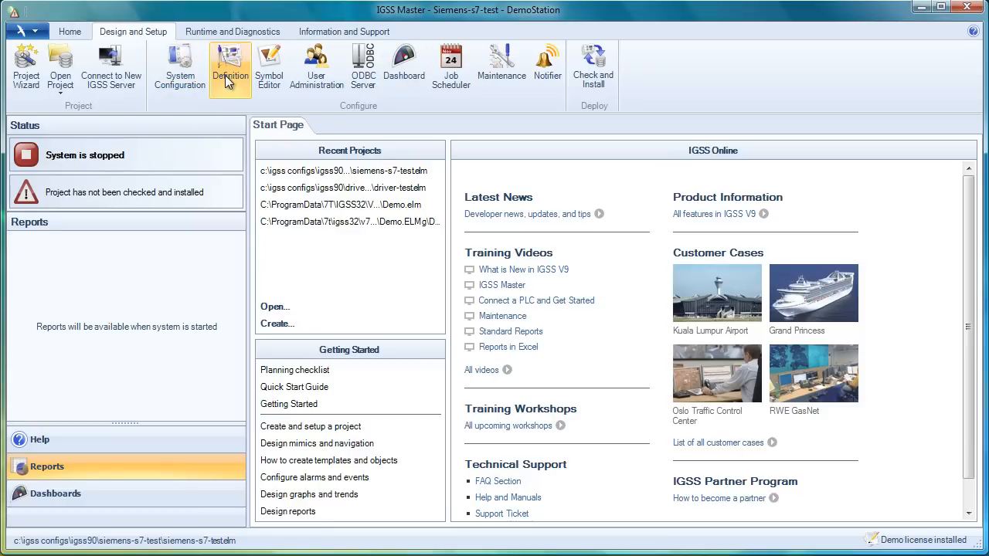
mouse_move(228, 84)
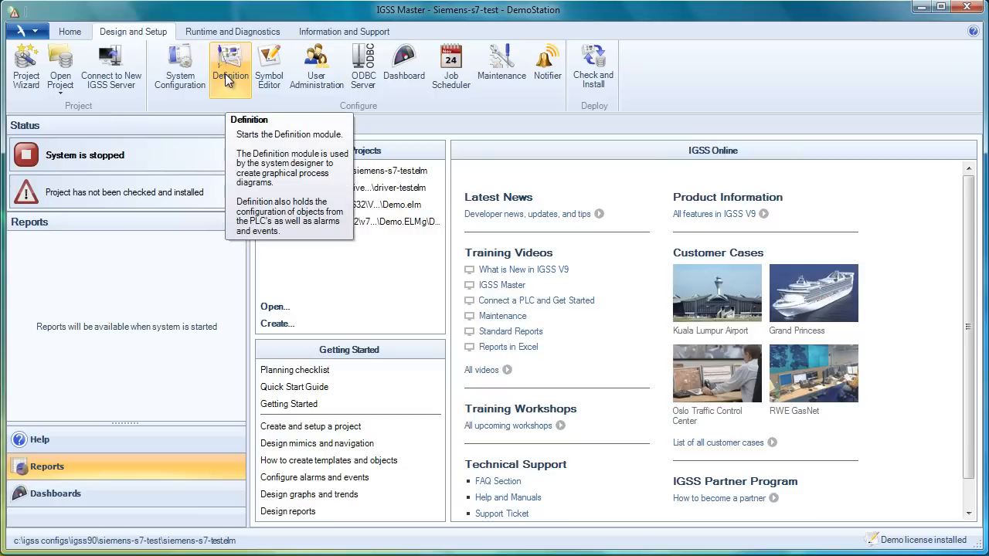
mouse_move(343, 156)
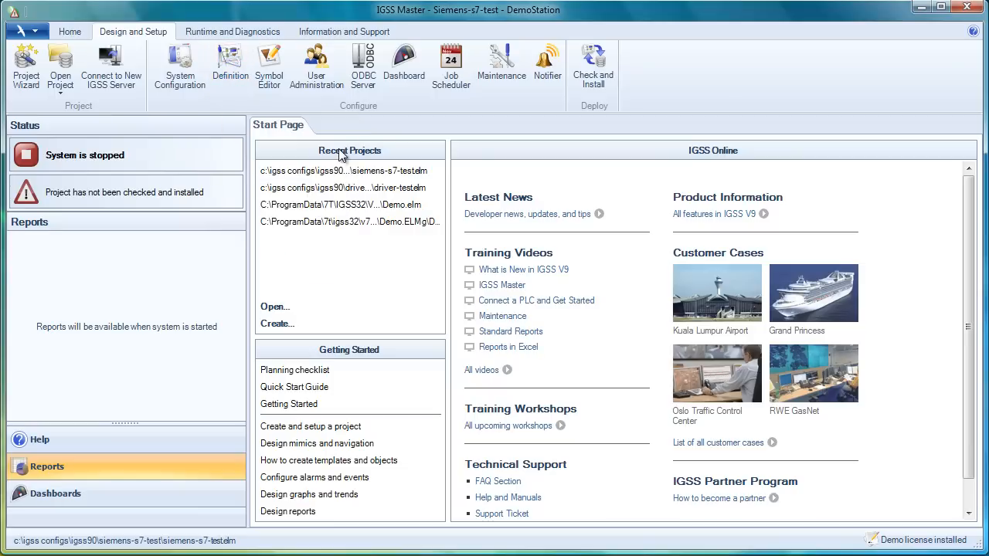
mouse_move(107, 123)
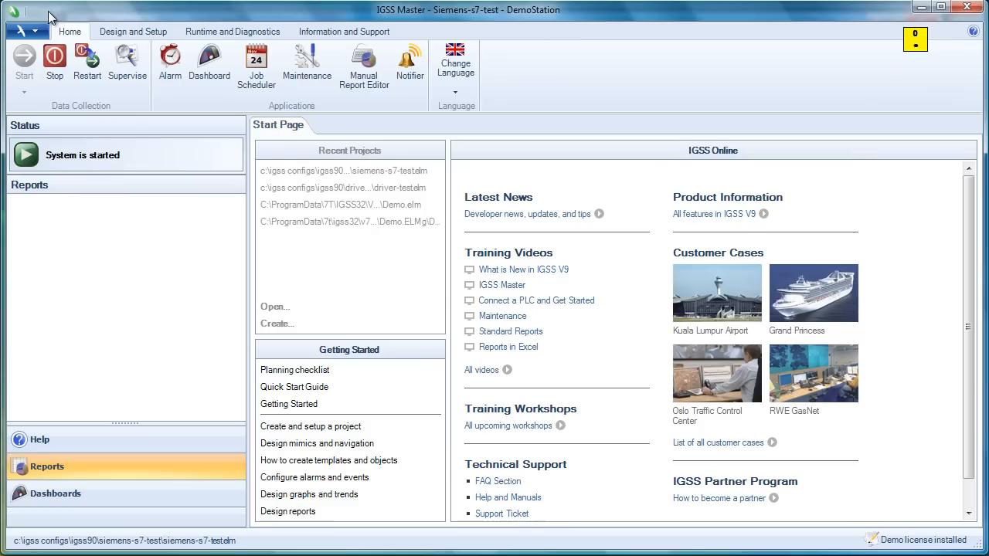
left_click(133, 31)
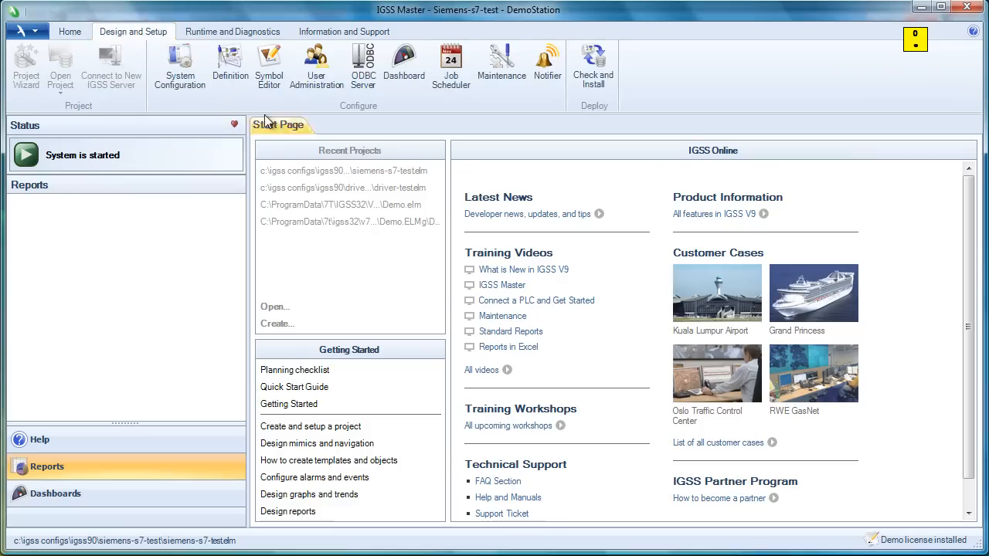
- In Definition, create a diagram named Siemens-S7 with Name to menu ticked
left_click(223, 62)
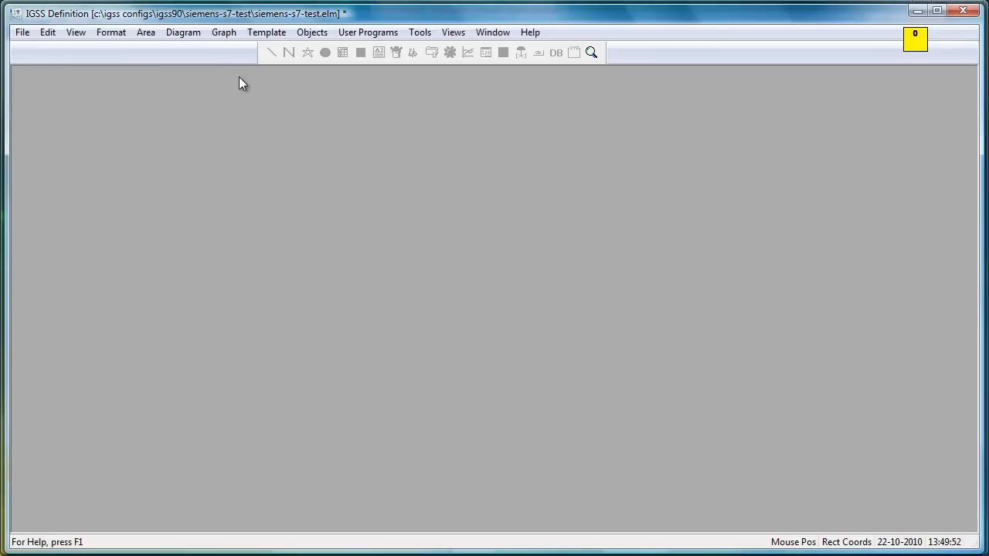
mouse_move(176, 46)
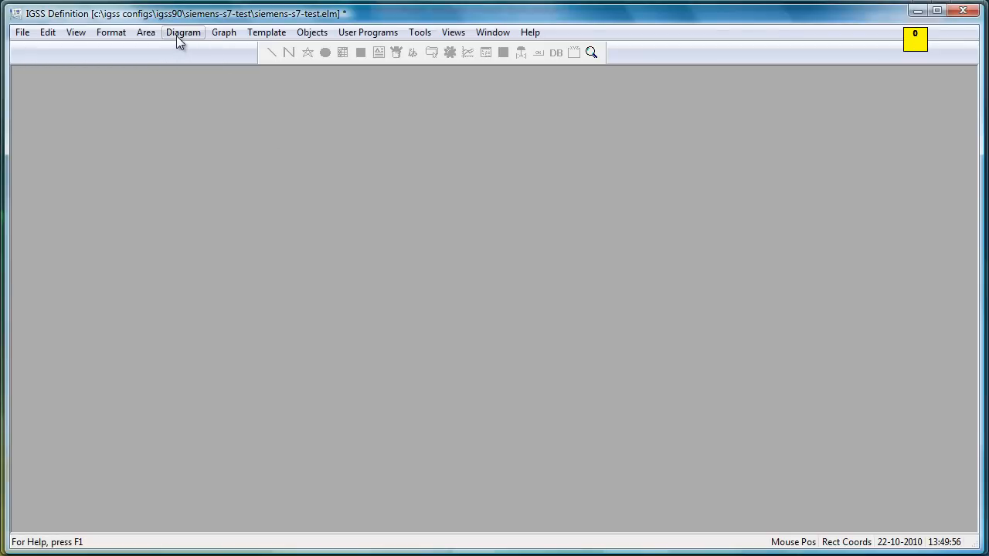
left_click(185, 32)
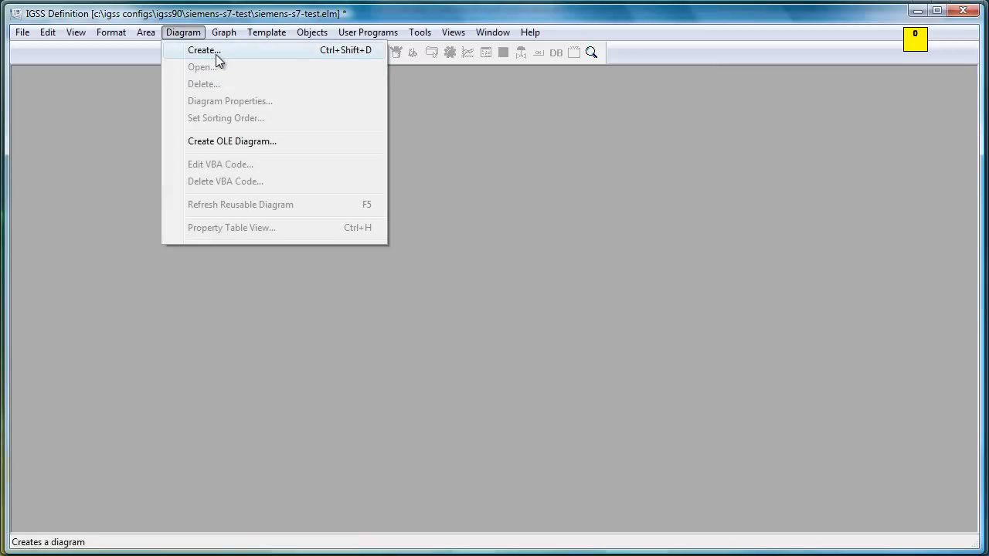
left_click(202, 50)
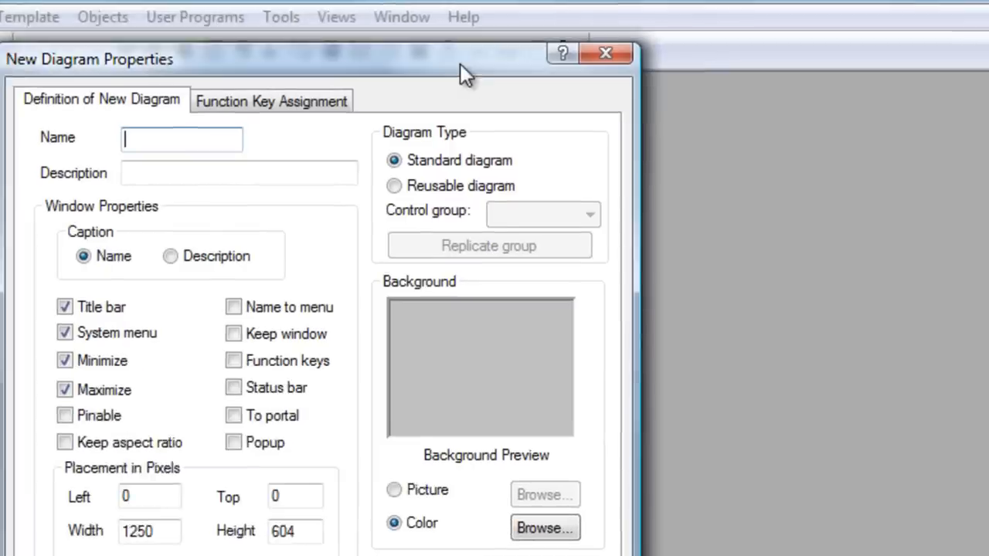
type("S")
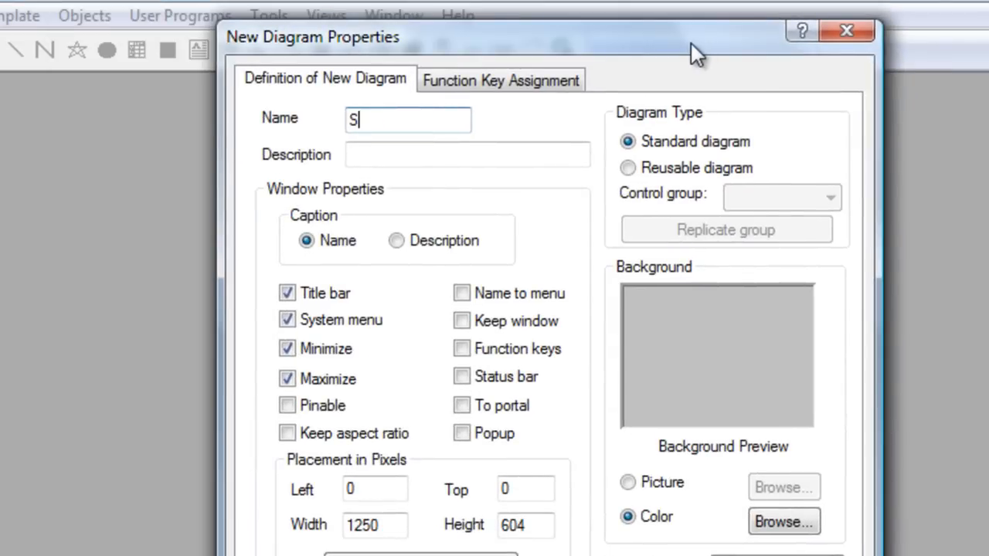
type("iemens-S7")
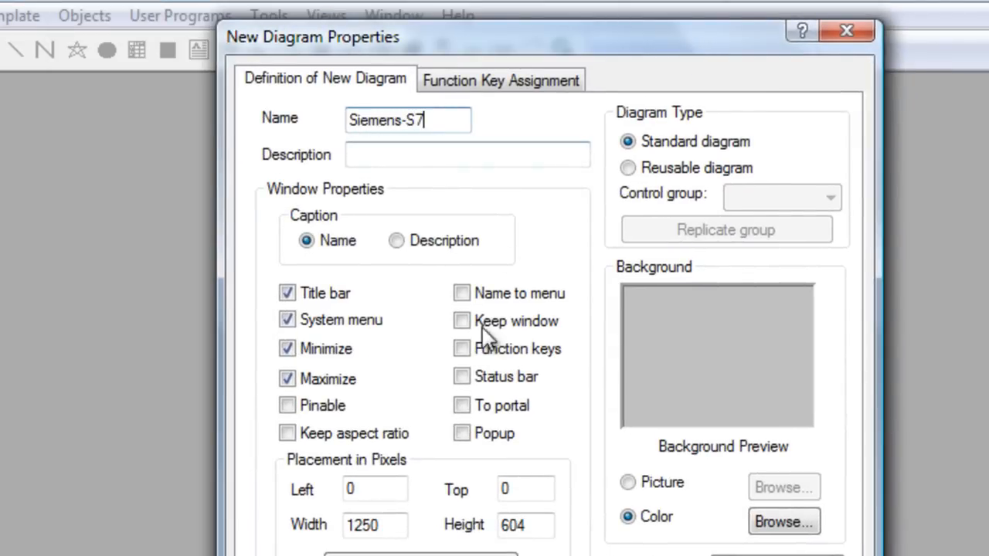
left_click(460, 294)
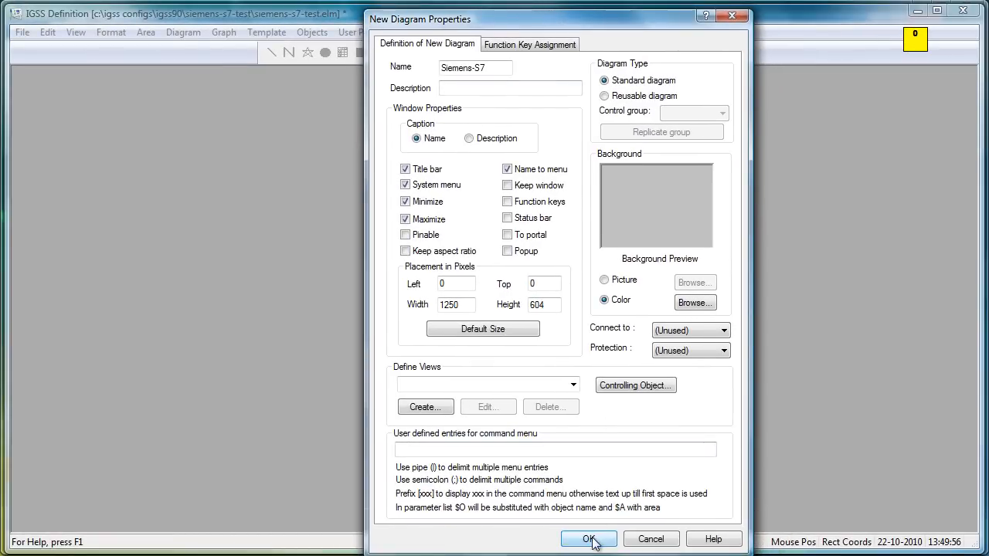
- Confirm the new diagram and start a new analog element on it
left_click(587, 538)
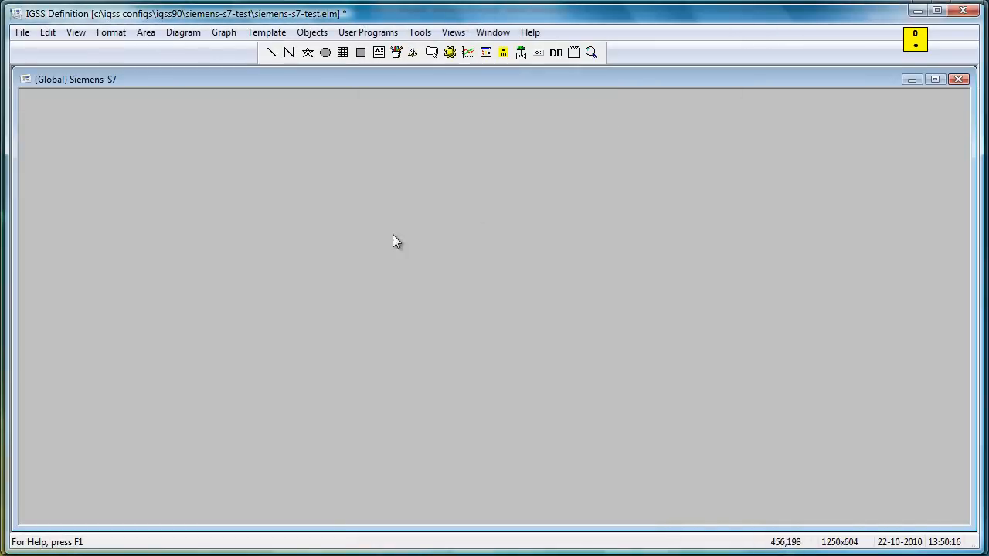
mouse_move(433, 173)
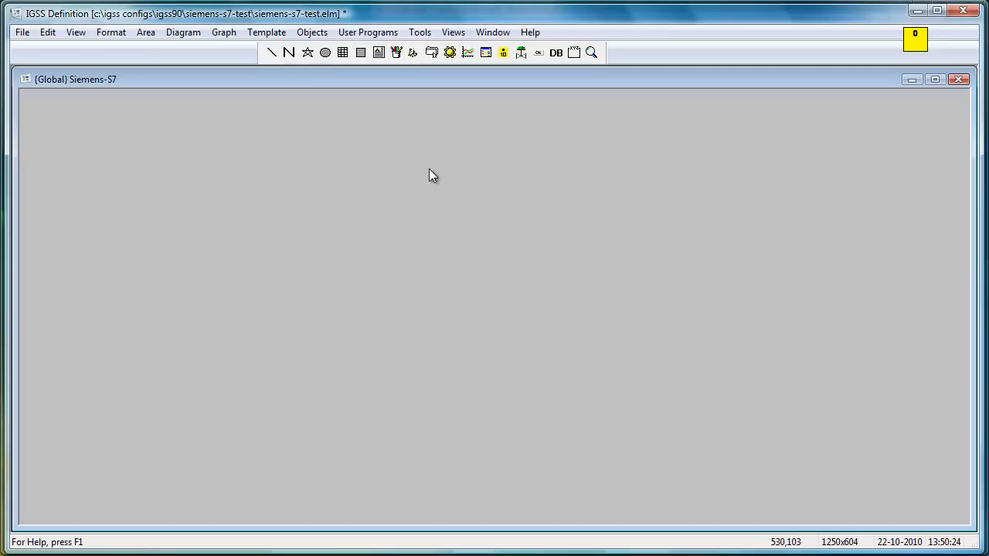
right_click(432, 173)
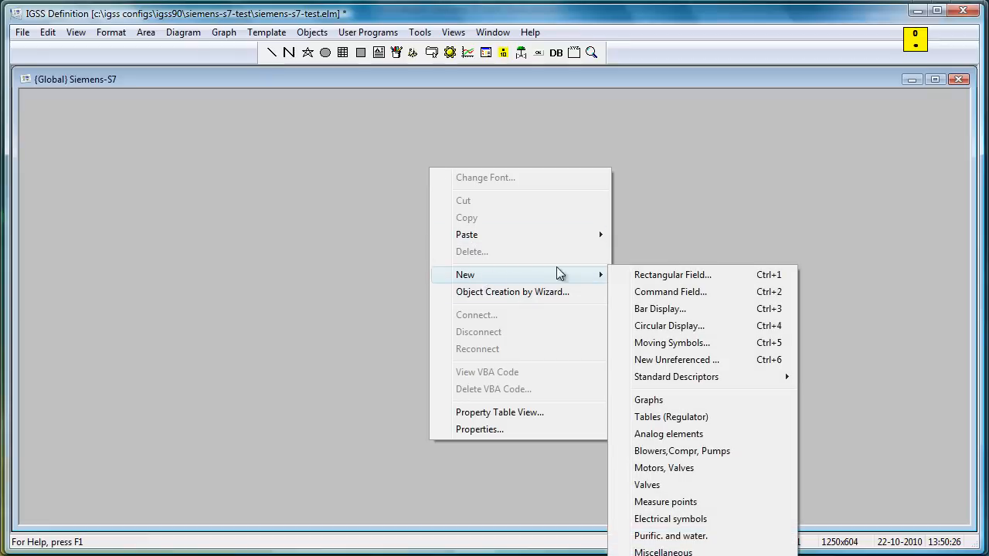
mouse_move(687, 439)
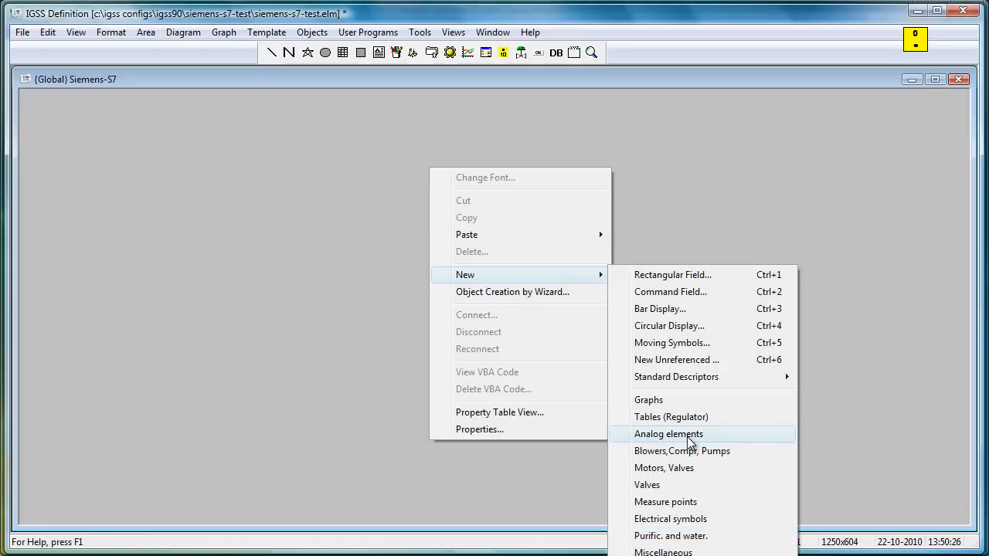
left_click(668, 432)
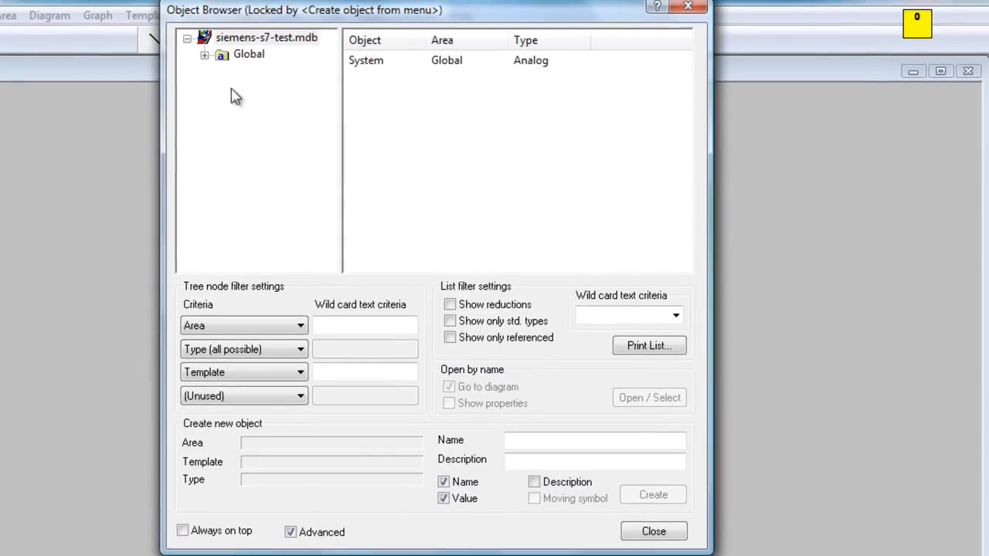
- Select the Global area's Analog type and name the new object Counter
left_click(206, 56)
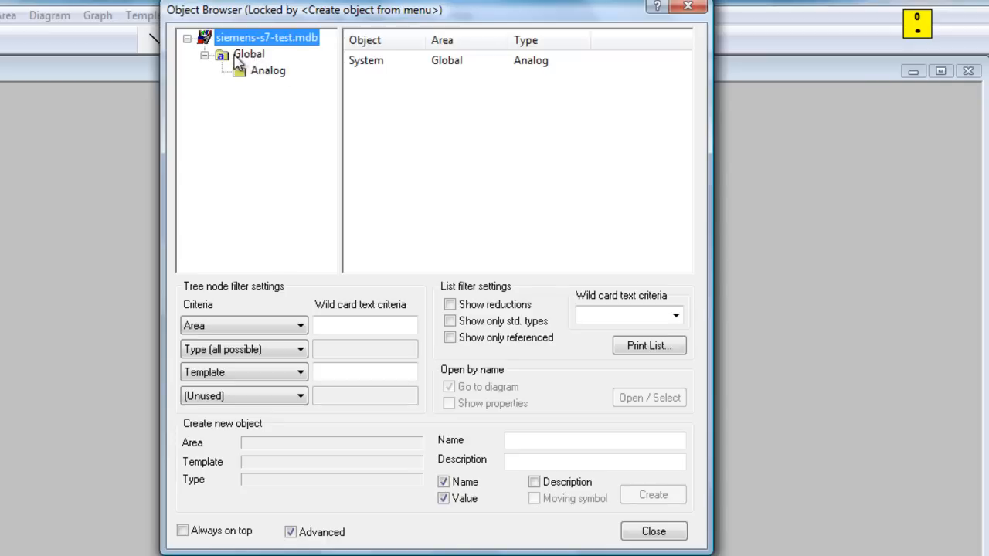
left_click(265, 73)
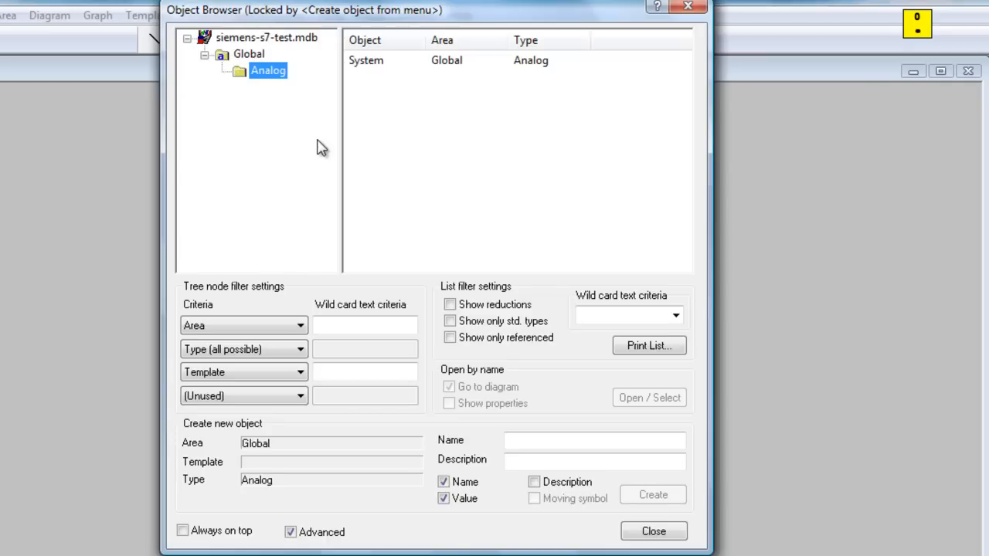
left_click(593, 440)
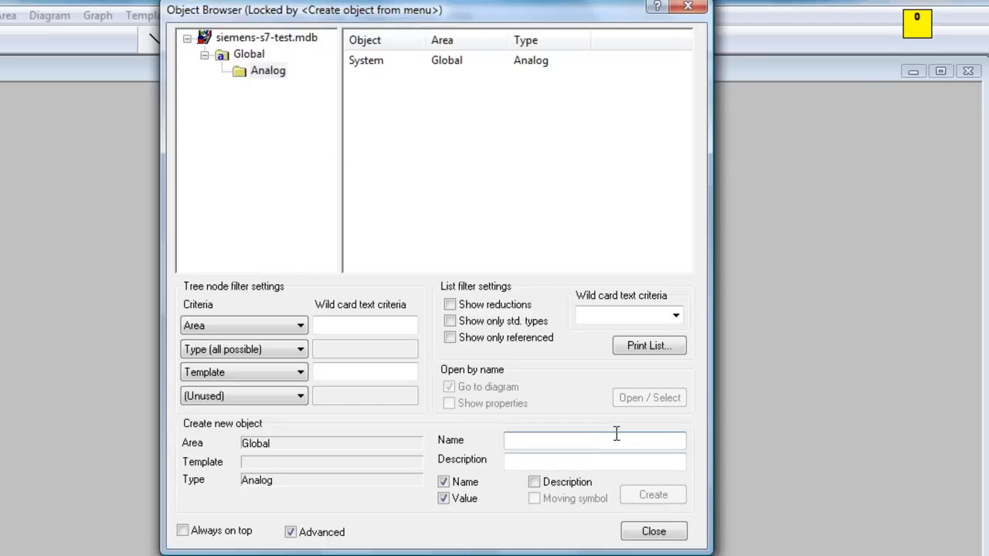
type("Counter")
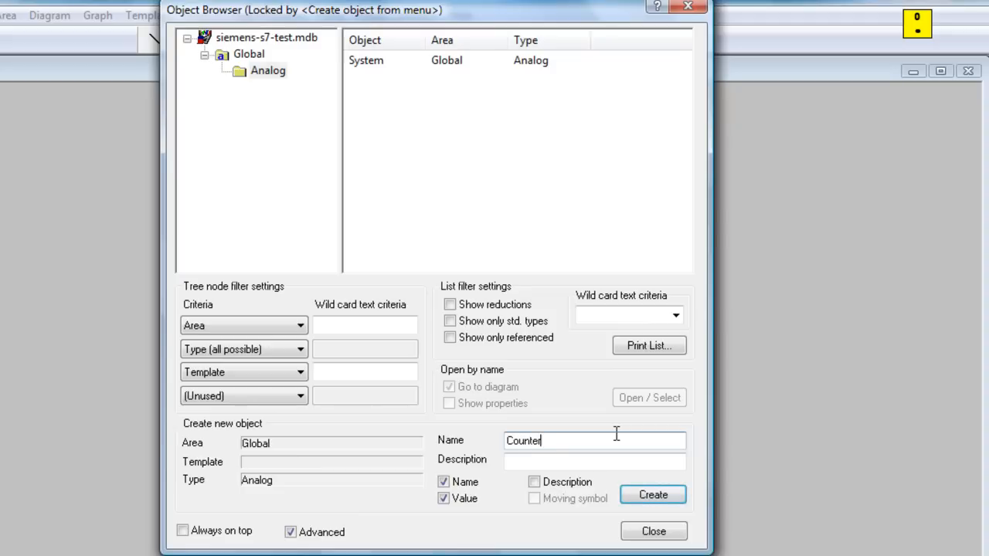
mouse_move(649, 494)
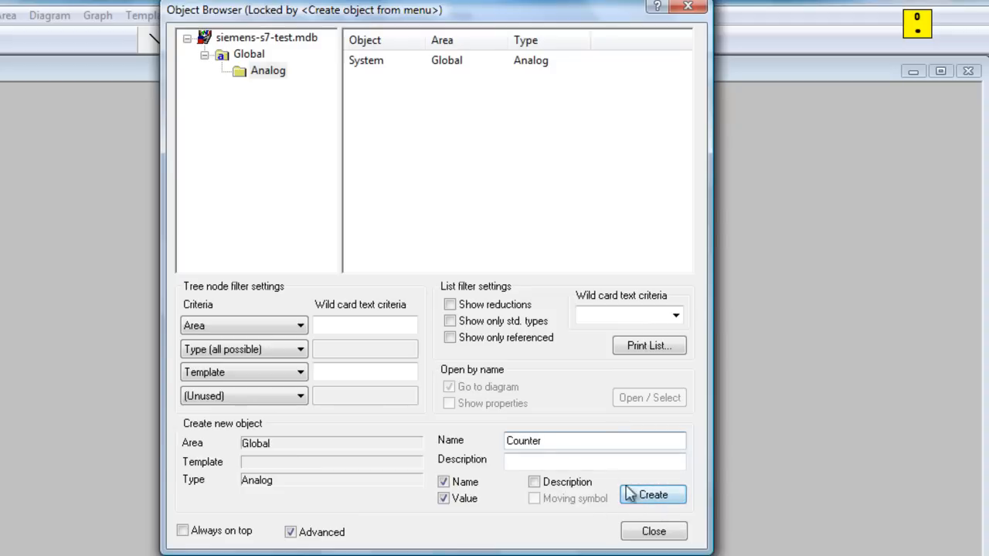
- Create Counter with a 5000 ms scan interval and logging of all changes
left_click(654, 494)
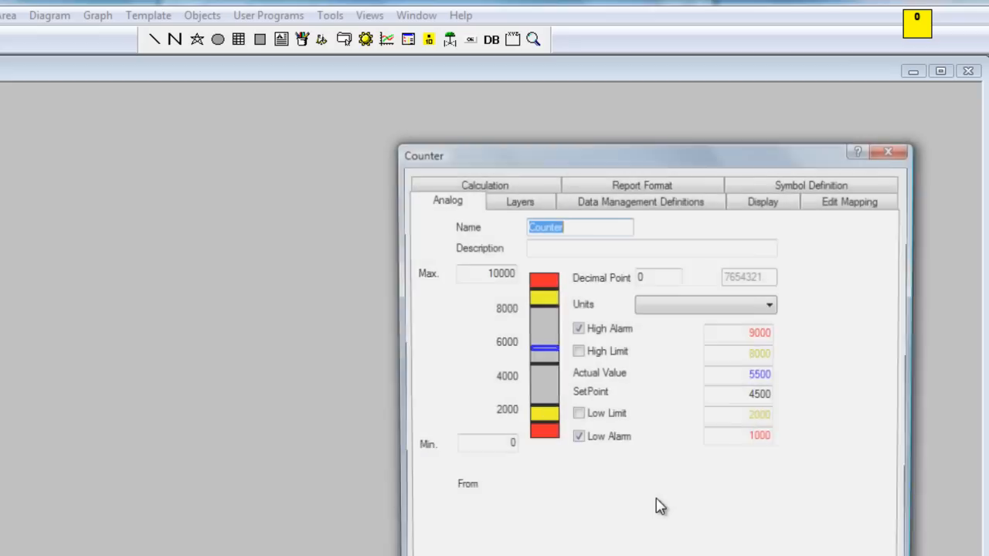
left_click_drag(424, 154, 182, 12)
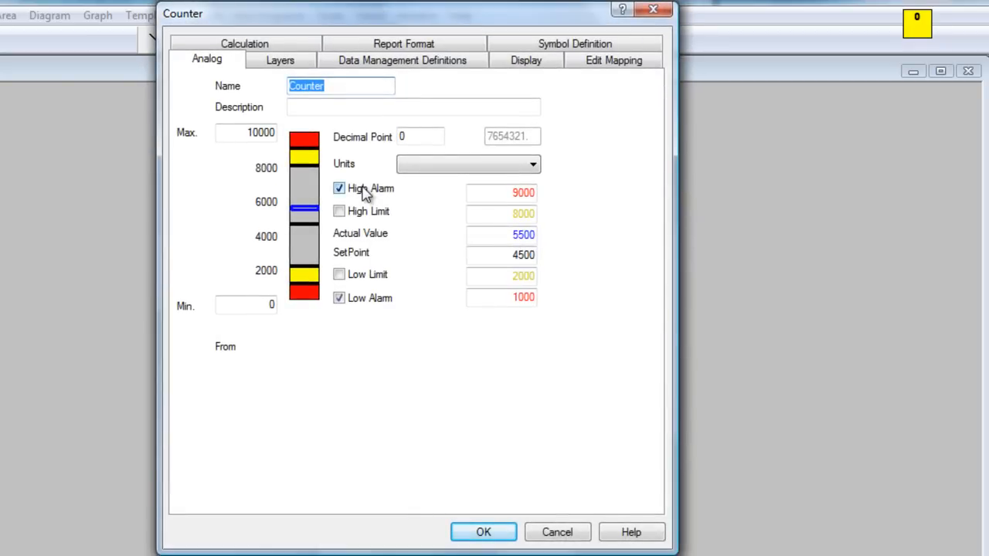
mouse_move(376, 198)
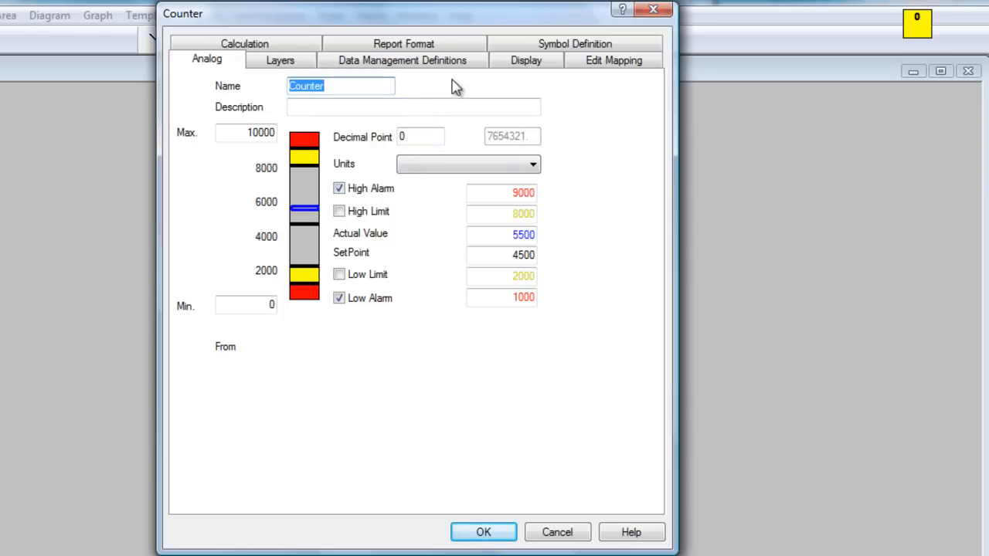
left_click(403, 60)
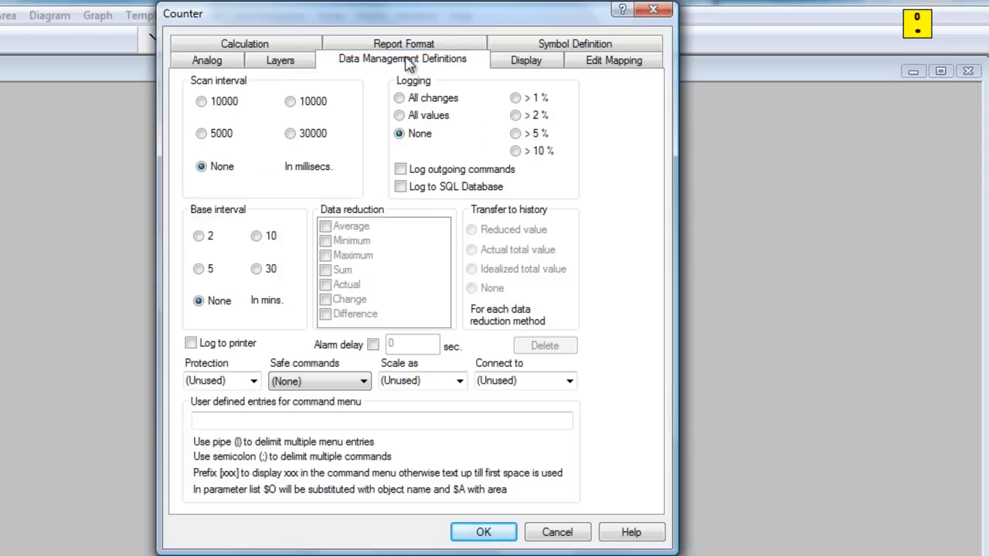
mouse_move(215, 138)
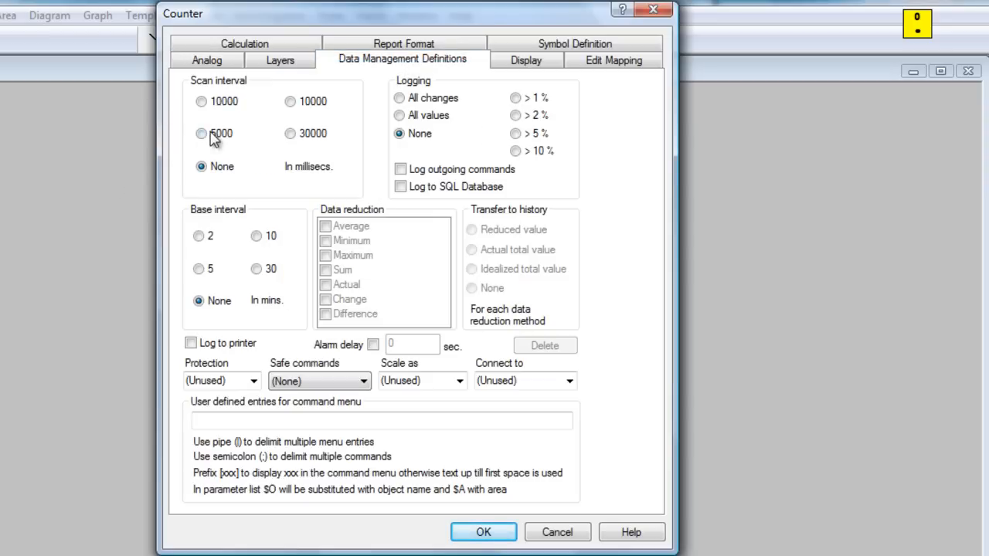
left_click(201, 133)
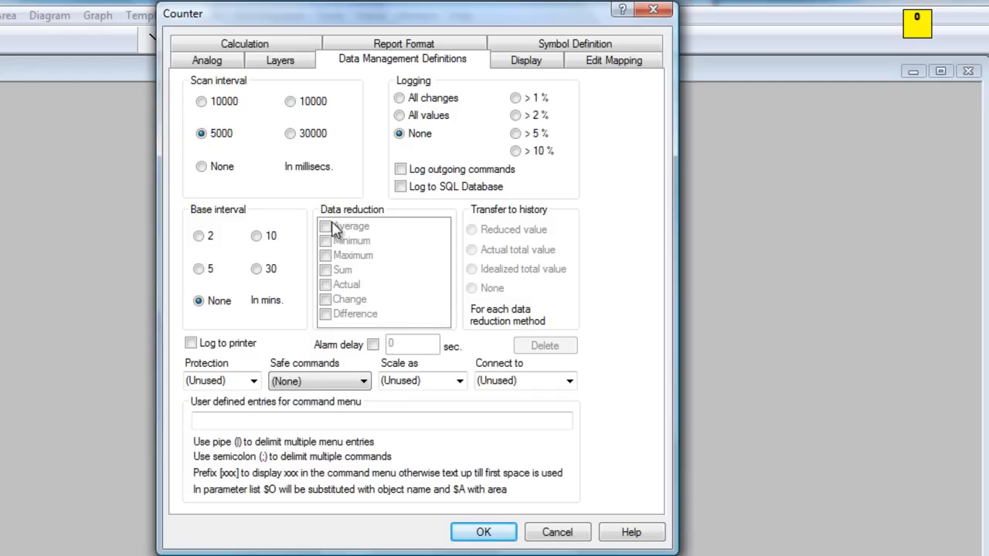
mouse_move(334, 185)
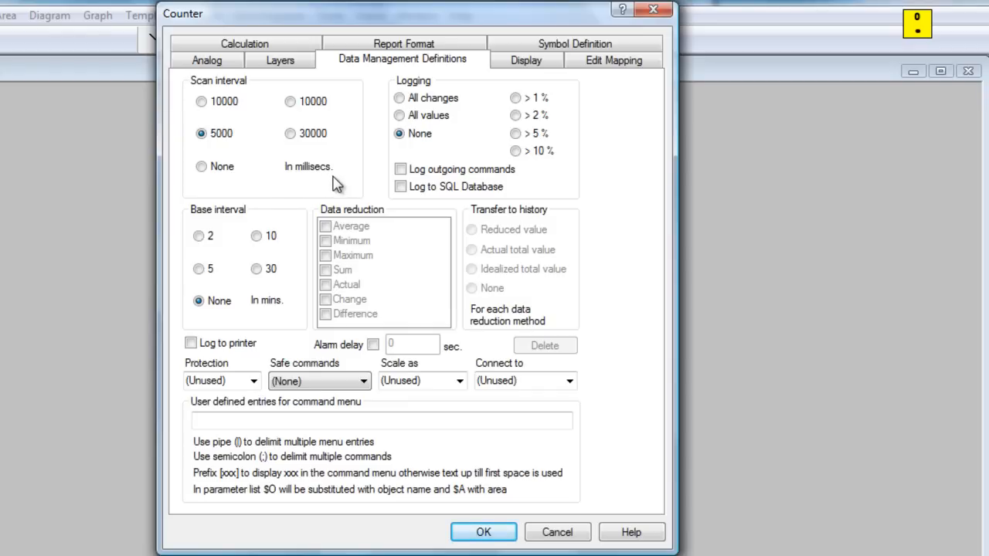
left_click(395, 98)
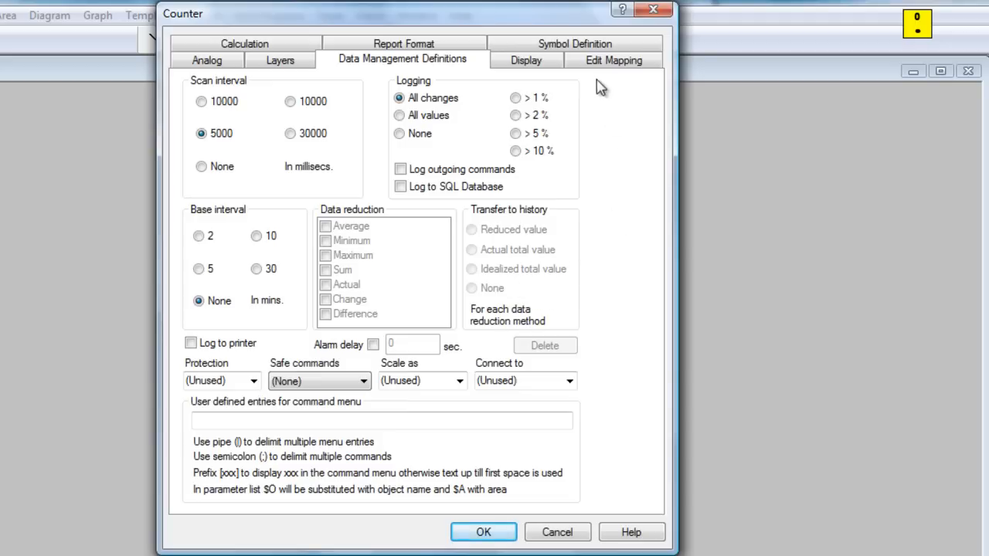
left_click(621, 58)
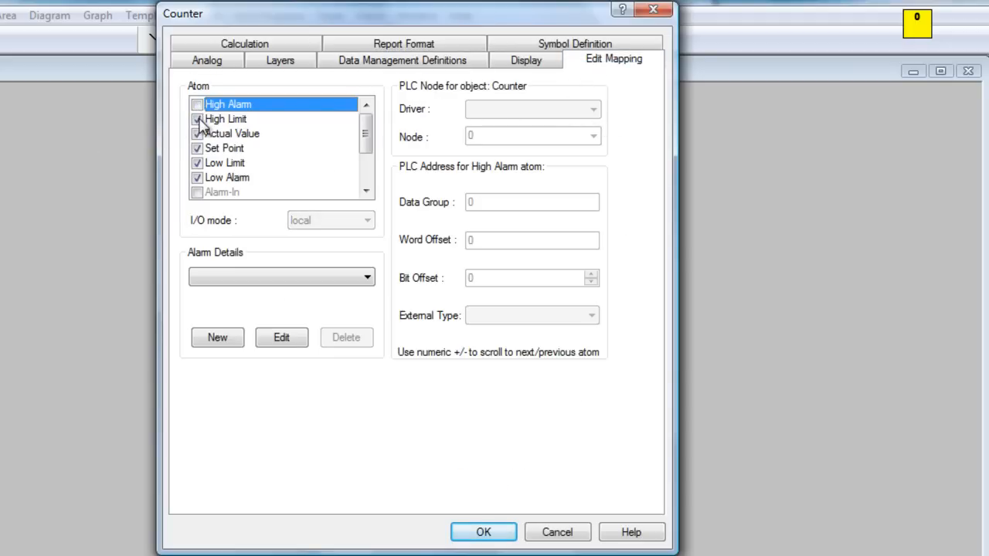
- Map Counter's Actual Value atom to the 7TS7TCP DemoStation driver at data block 50 and accept
left_click(224, 162)
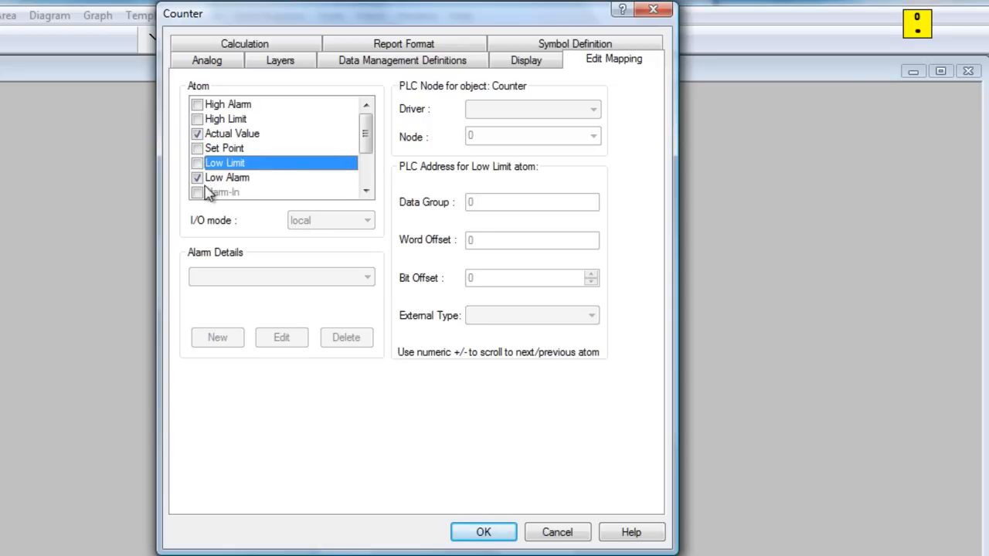
left_click(232, 133)
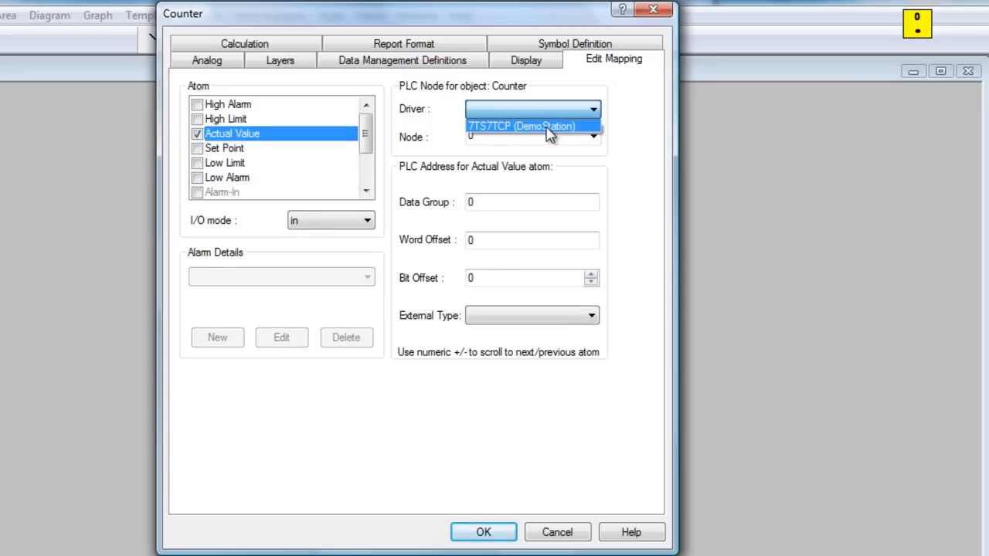
mouse_move(506, 138)
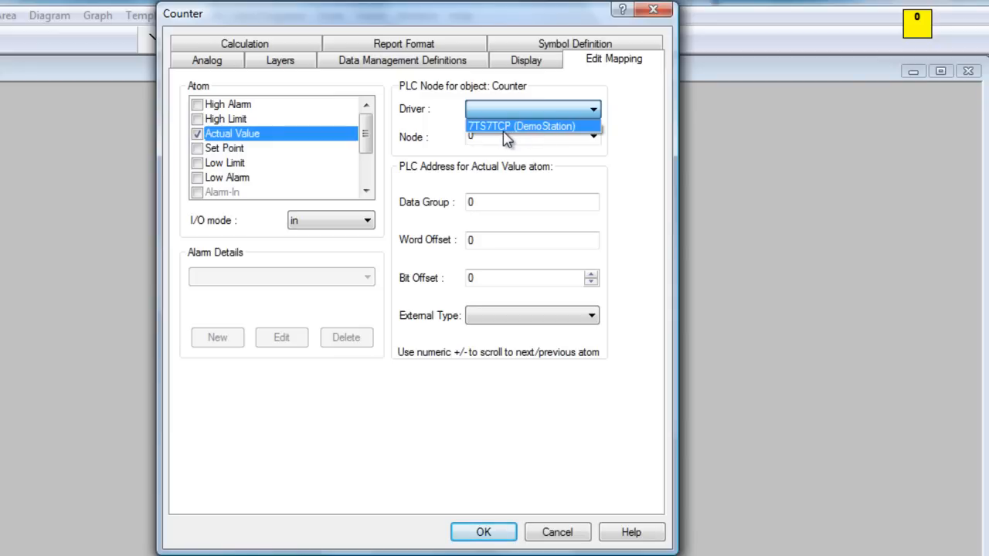
mouse_move(513, 133)
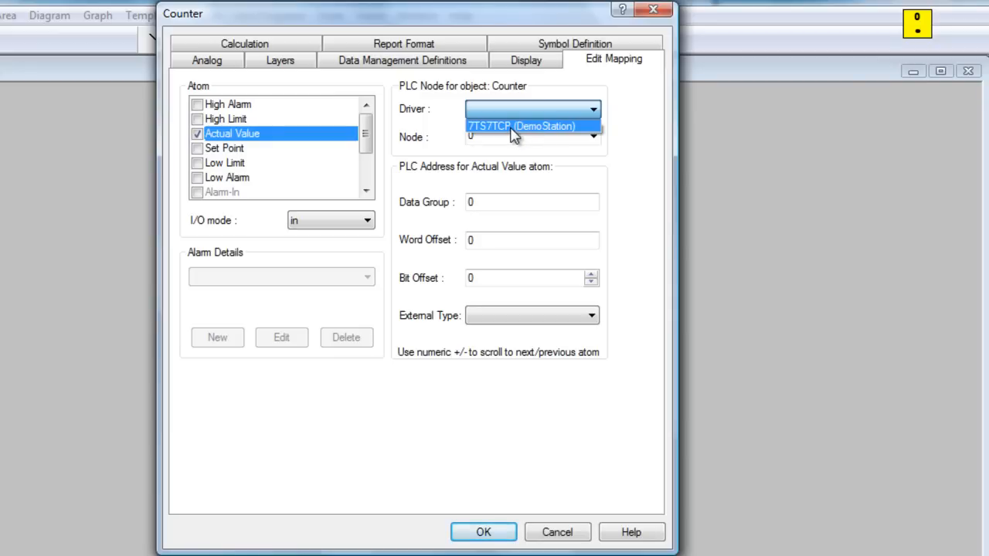
left_click(522, 125)
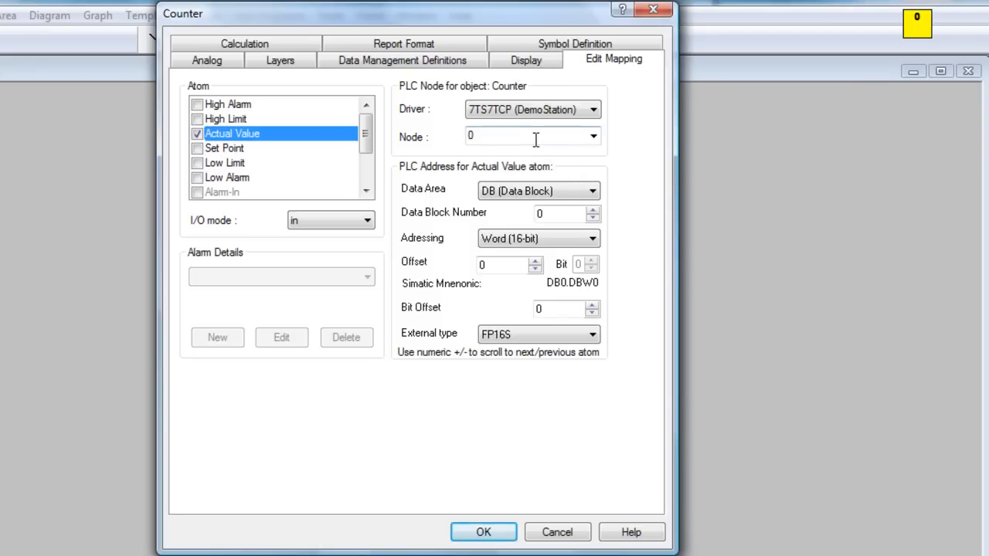
left_click(510, 136)
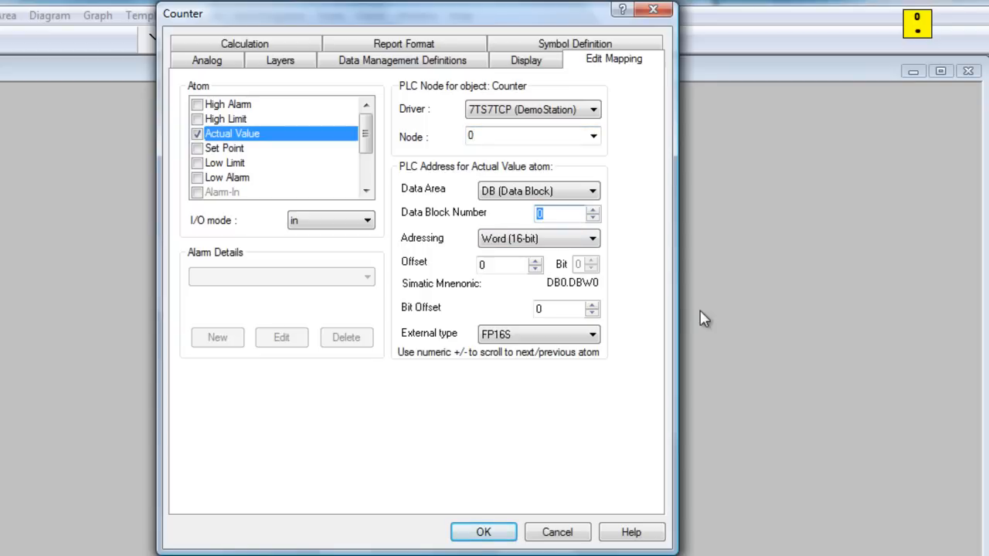
type("50")
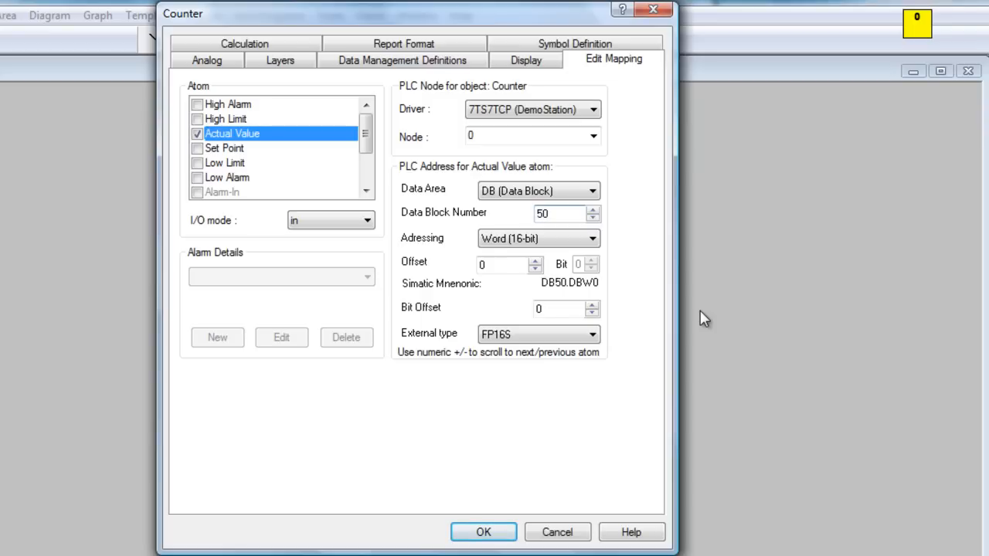
left_click(503, 264)
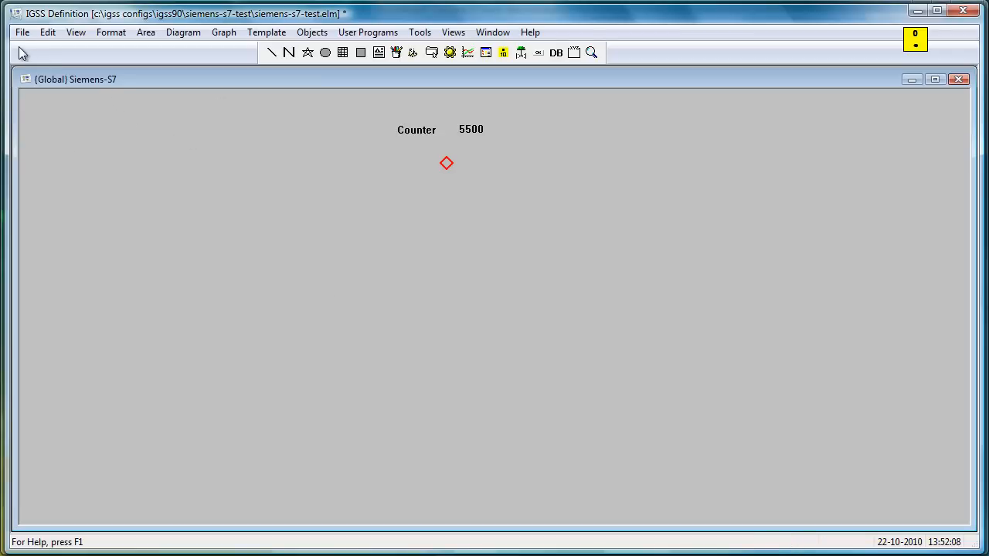
- Start Check and Install, stopping the active configuration and saving the changes first
left_click(25, 34)
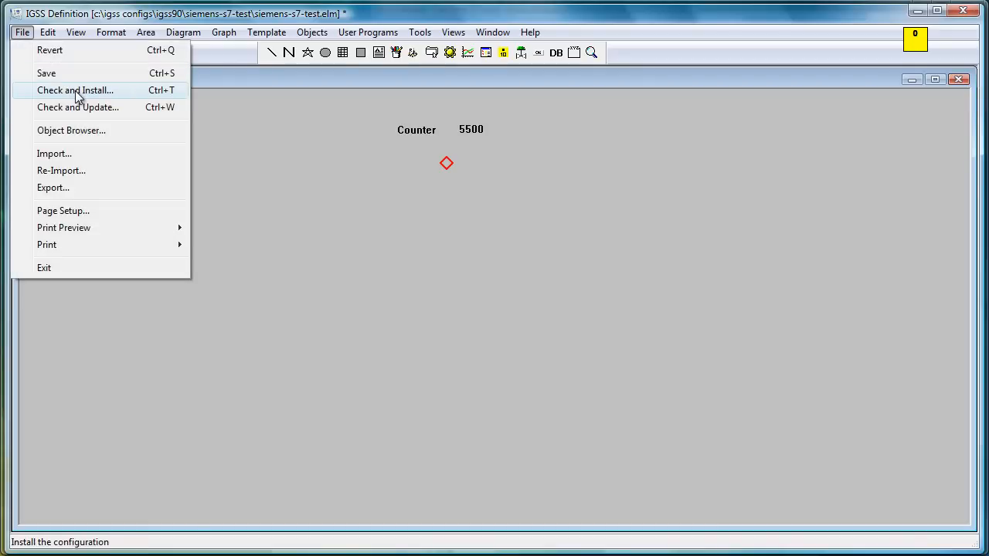
left_click(75, 89)
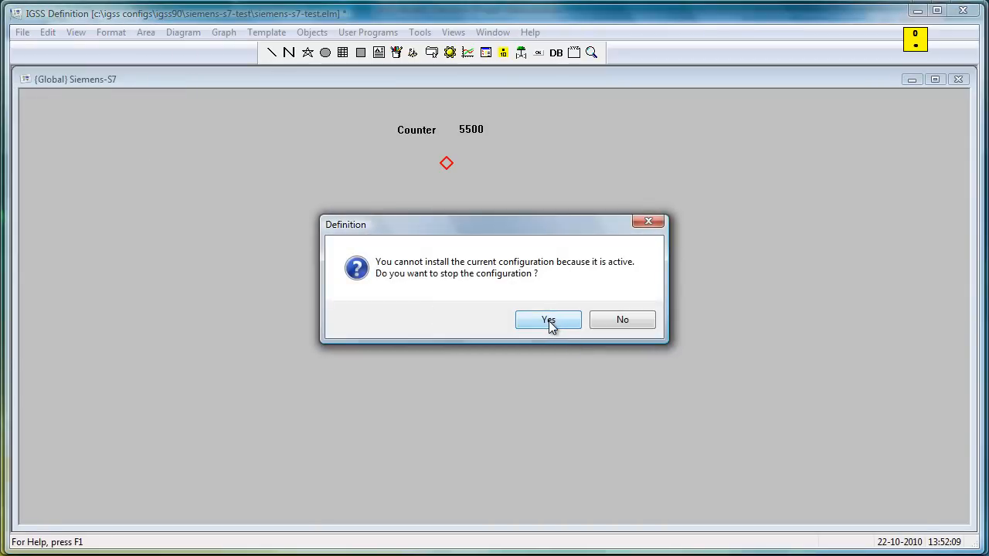
left_click(546, 319)
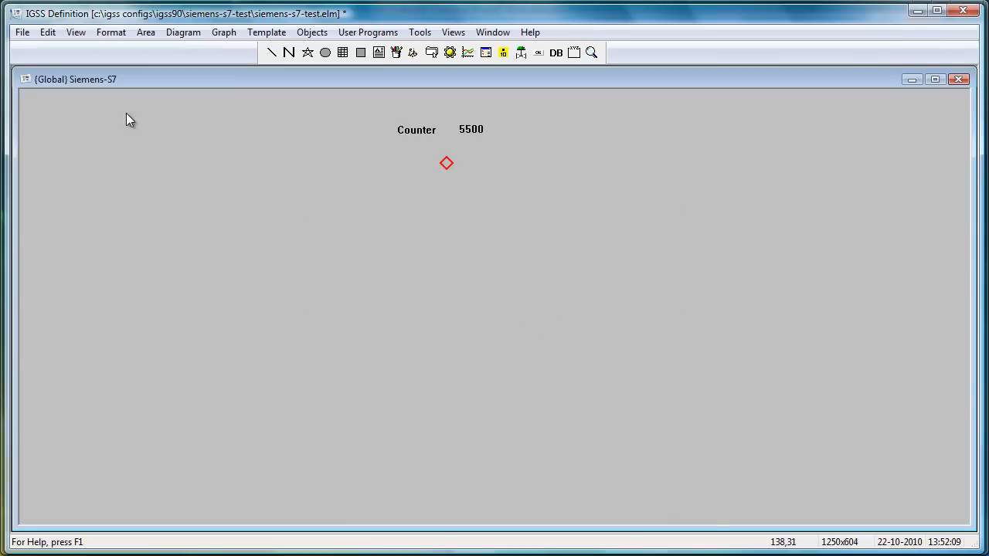
left_click(19, 33)
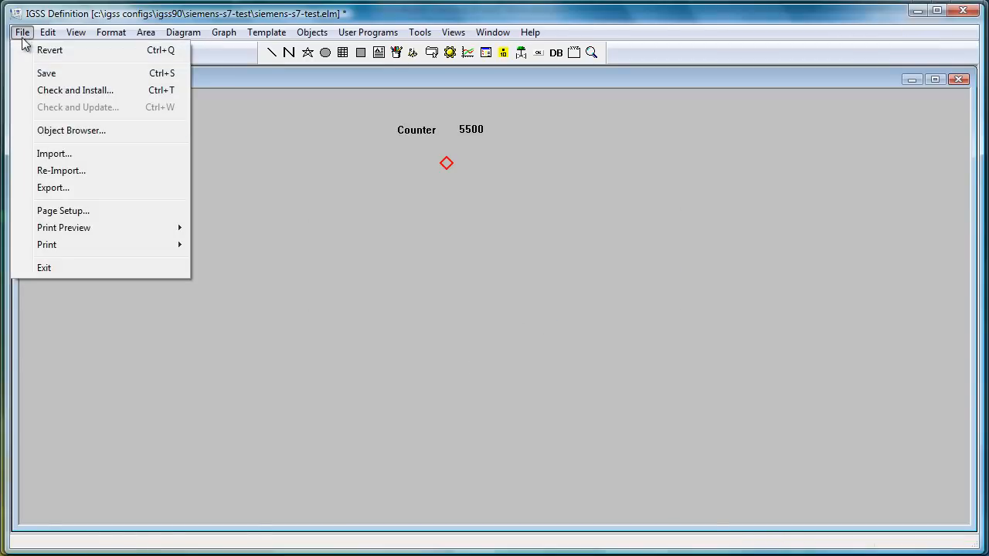
left_click(43, 268)
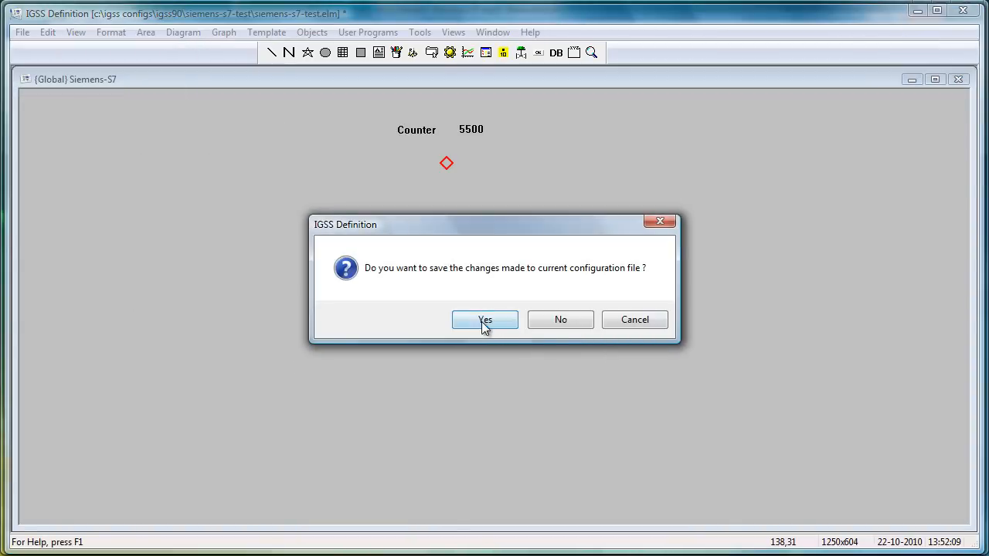
left_click(485, 320)
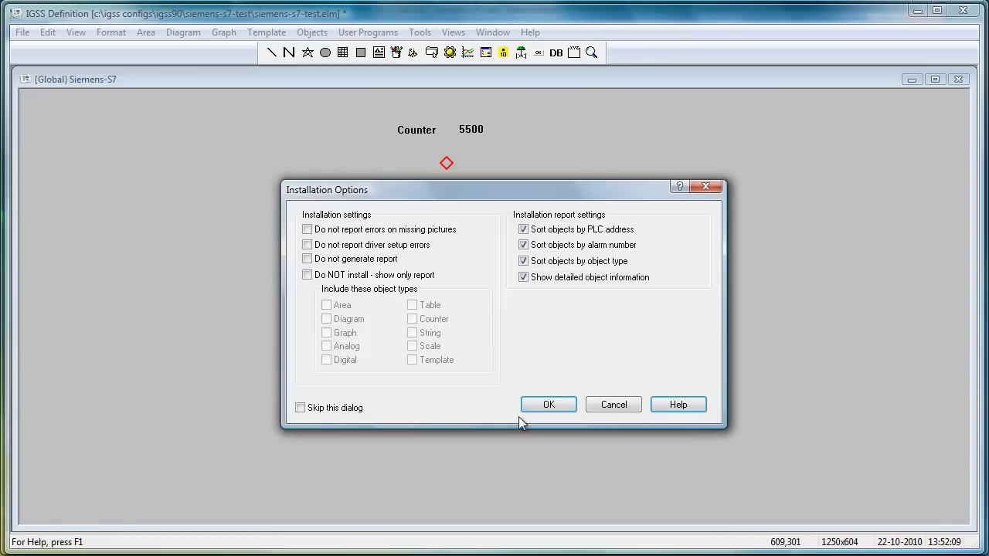
- Run the installation with default options, skip the report, and exit Definition
left_click(548, 404)
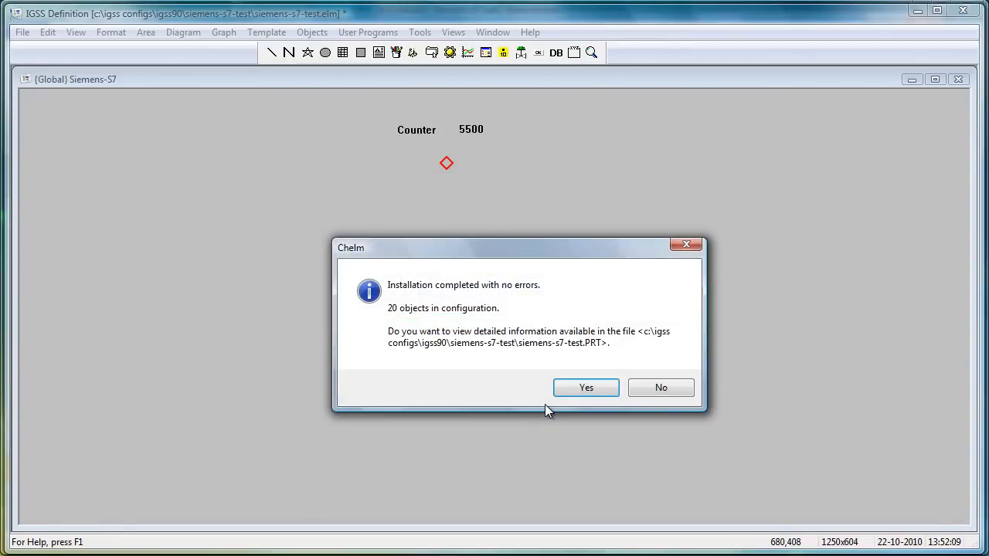
left_click(661, 386)
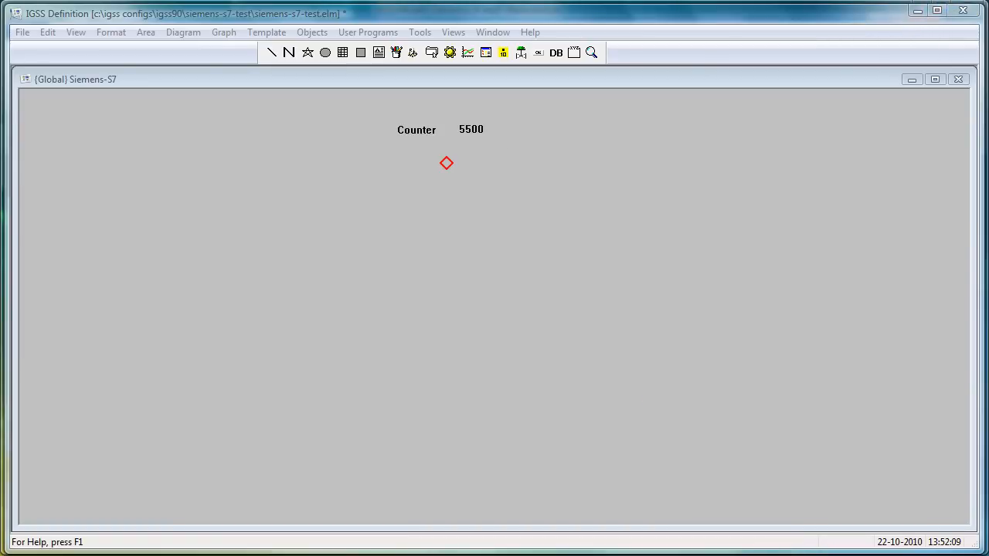
left_click(31, 34)
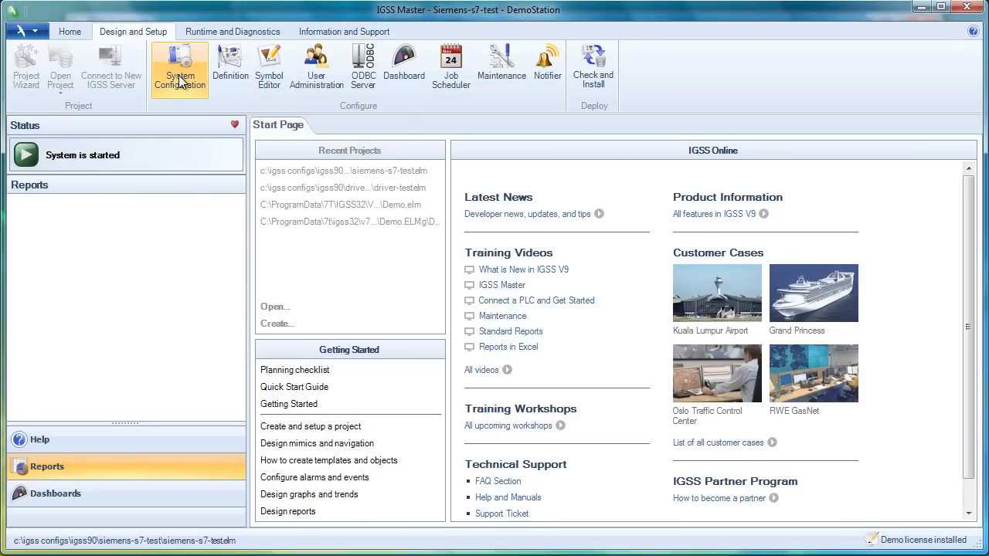
mouse_move(181, 80)
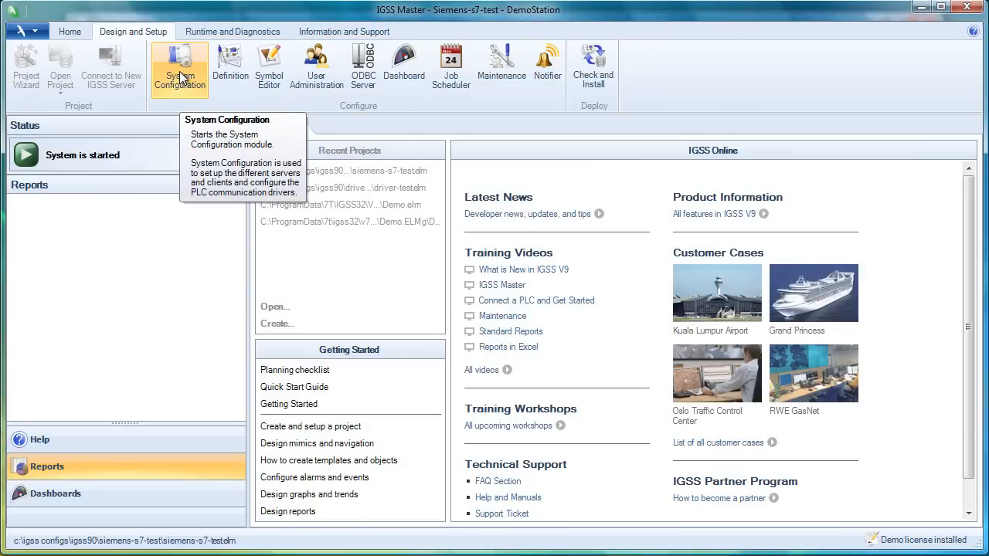
- Review the Data Collection settings with Run simulated off, then exit saving the project without viewing details
left_click(179, 65)
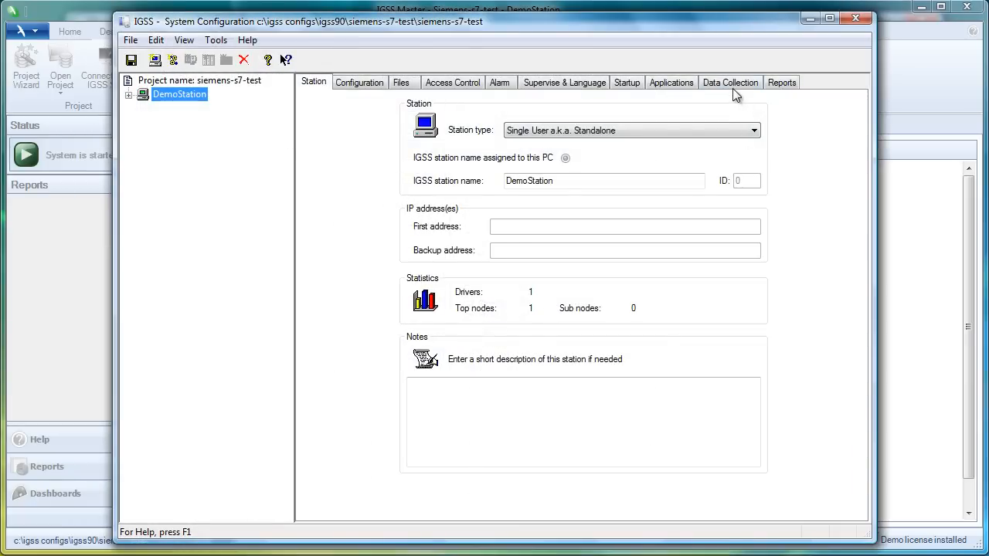
left_click(729, 83)
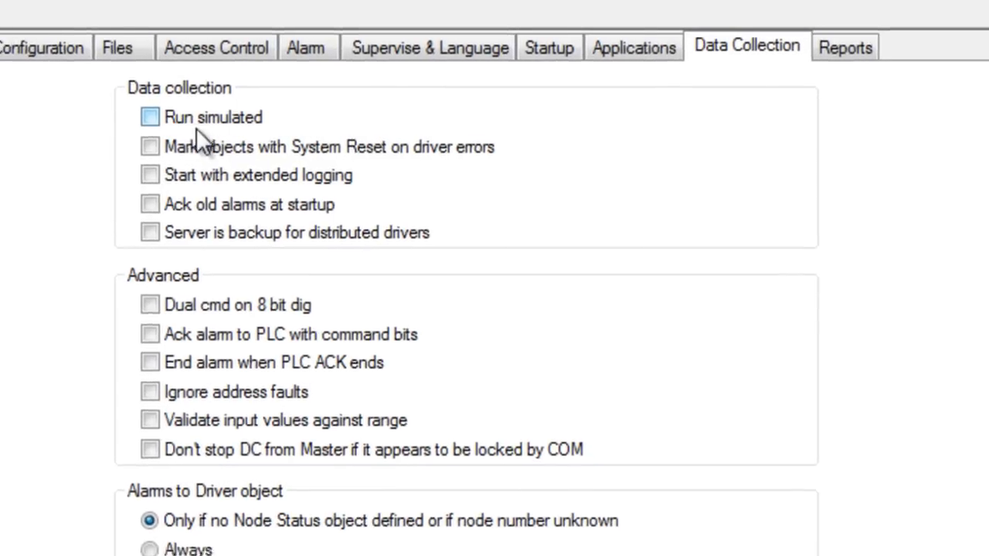
left_click(129, 40)
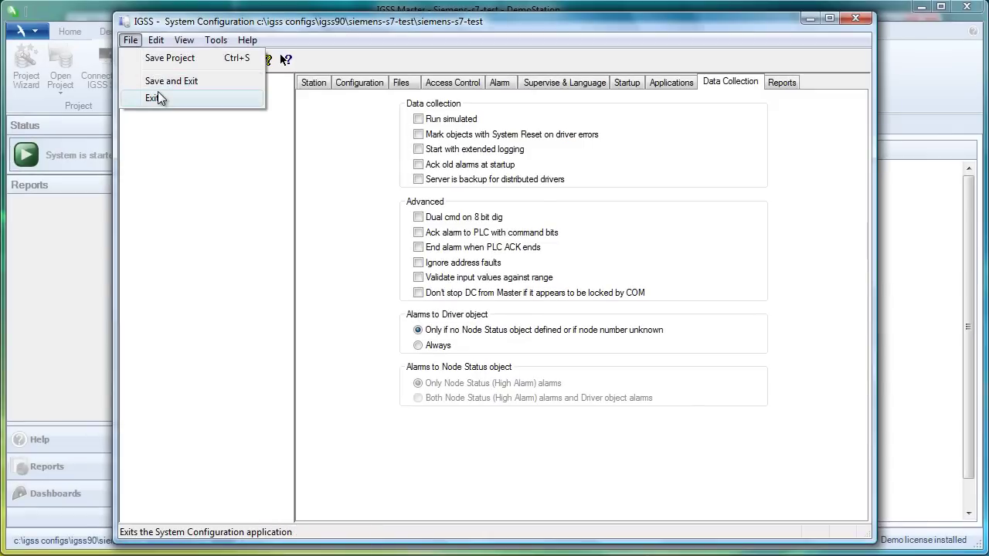
left_click(152, 99)
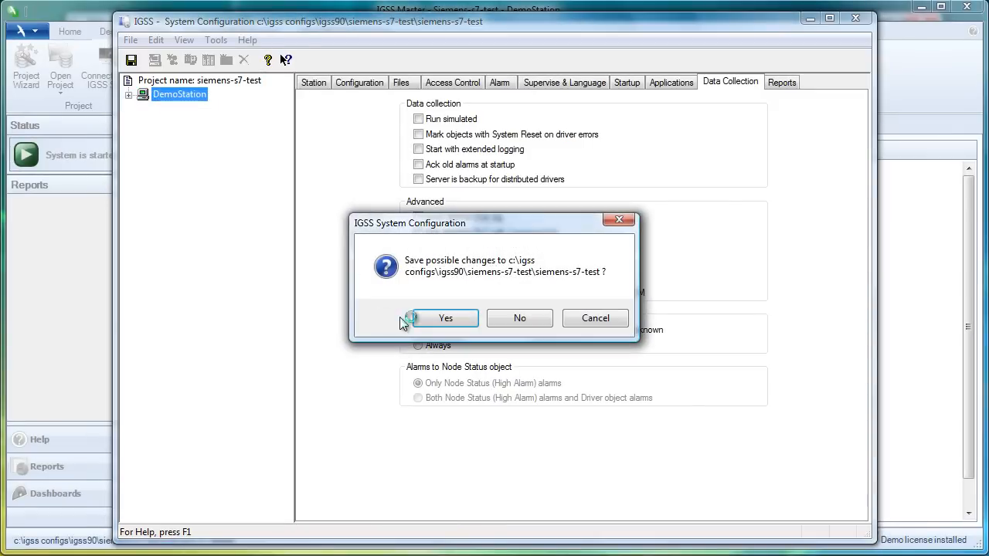
left_click(445, 318)
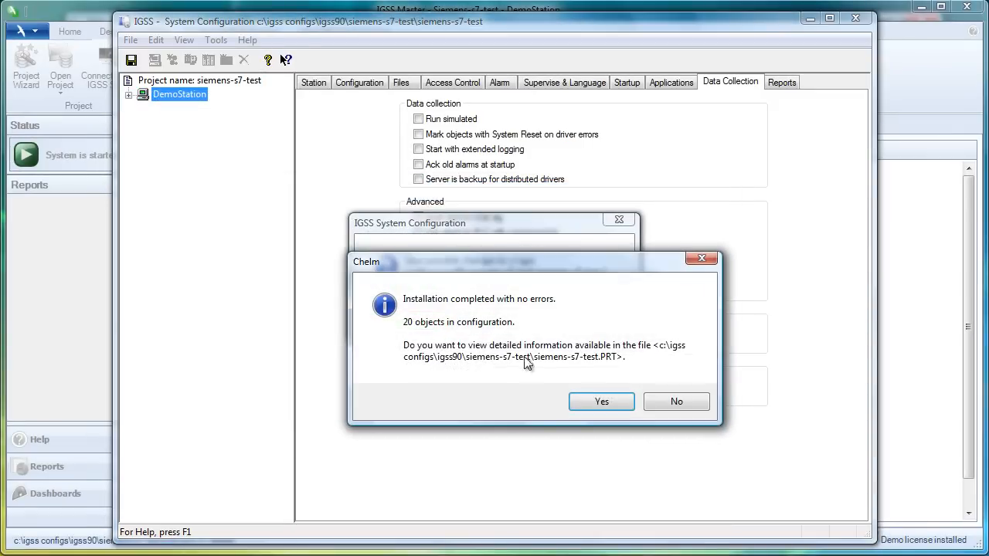
left_click(677, 402)
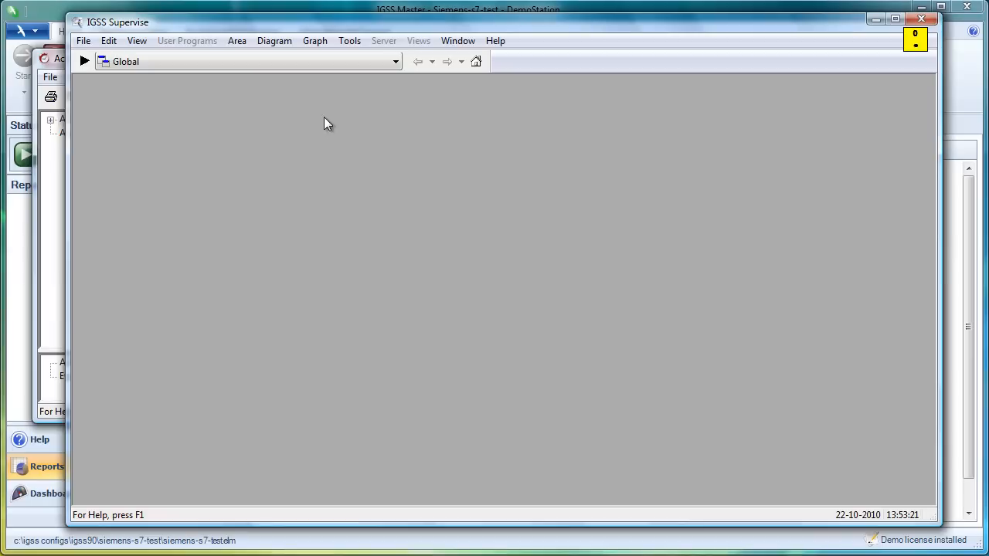
mouse_move(298, 85)
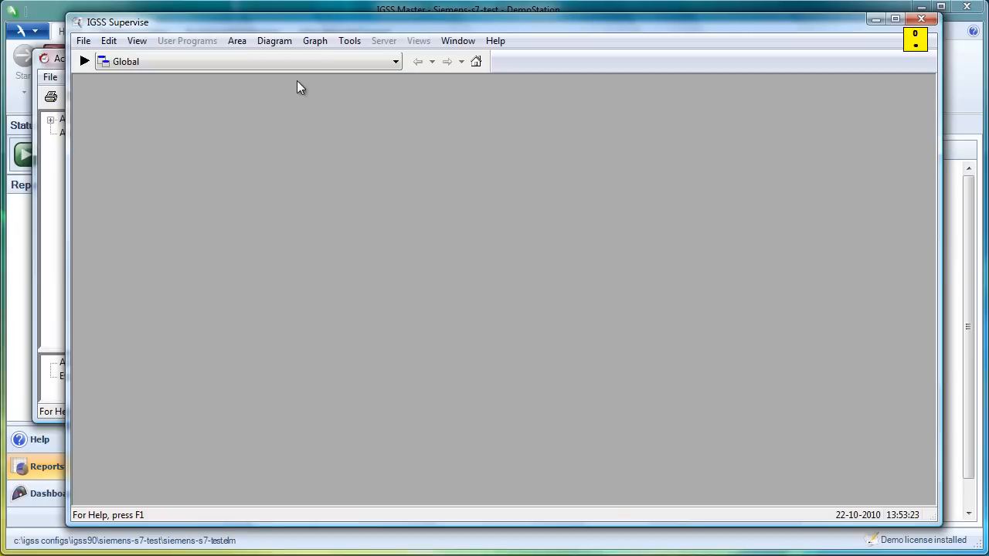
- Show the Siemens-S7 diagram in Supervise with the live Counter value
left_click(275, 40)
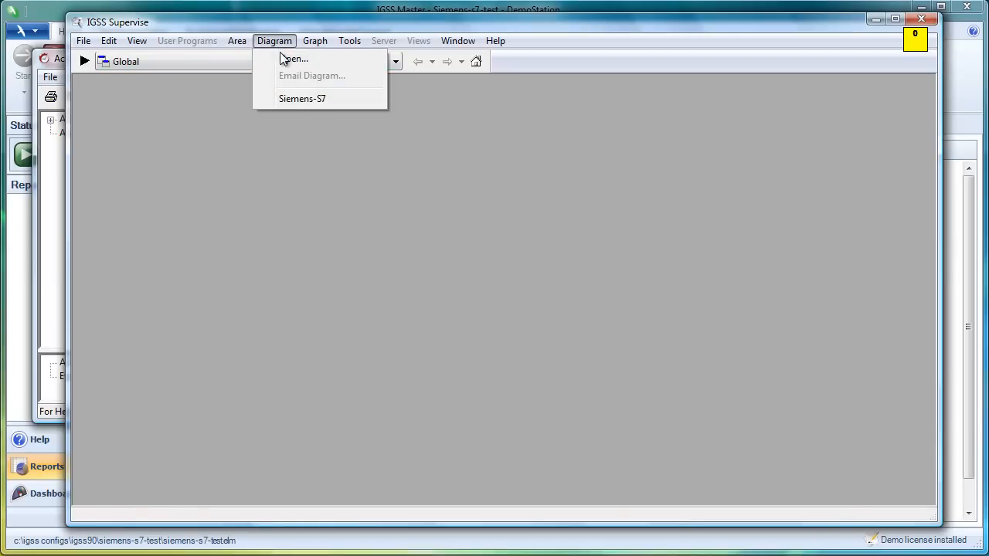
left_click(303, 99)
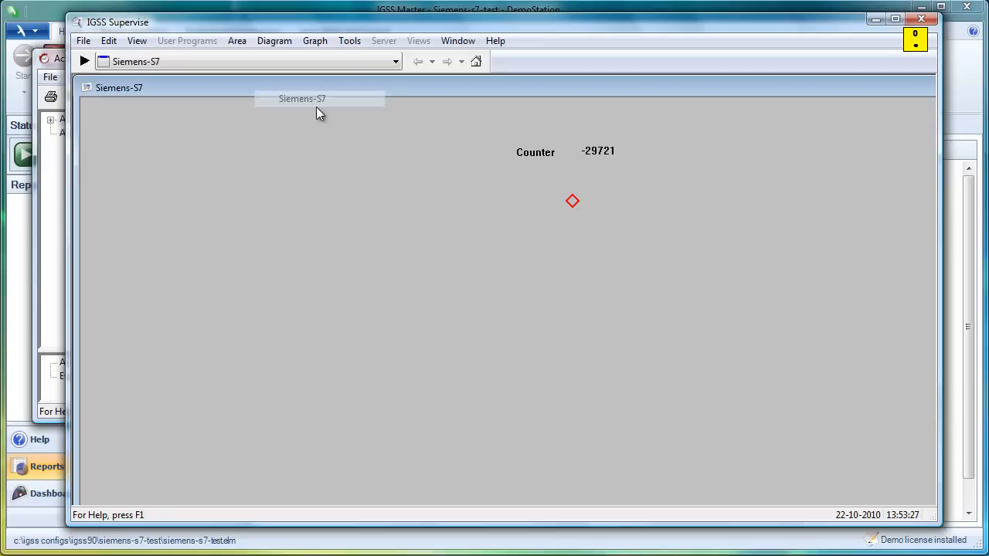
mouse_move(580, 318)
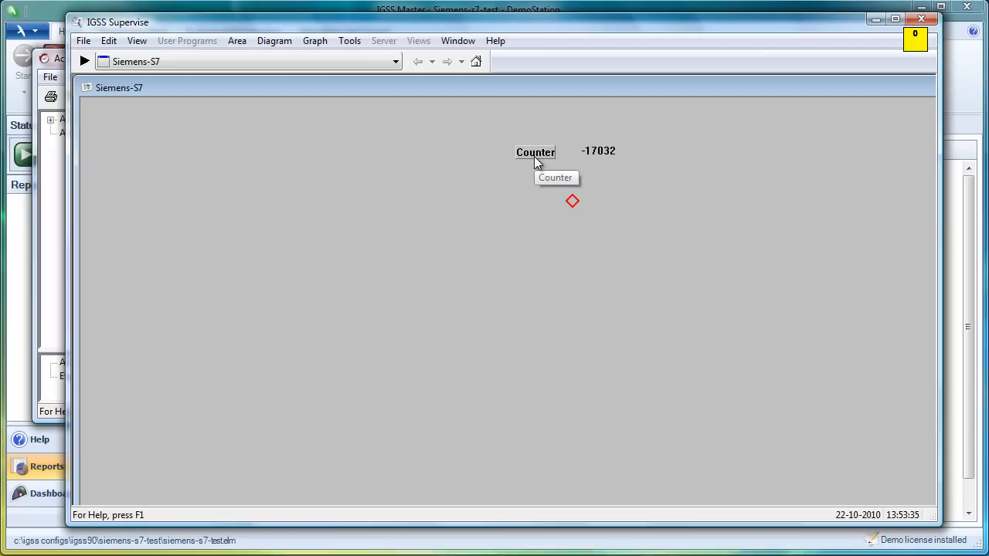
mouse_move(546, 173)
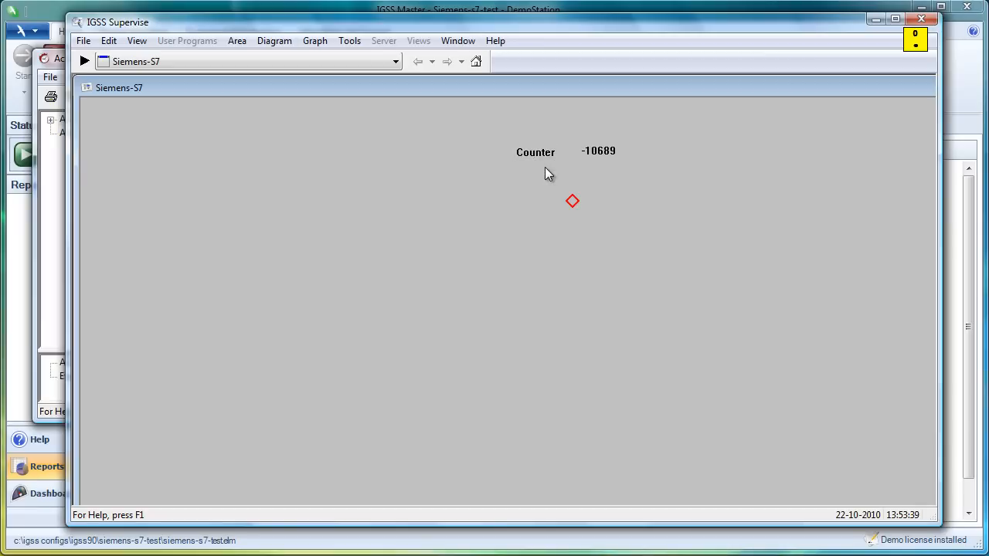
mouse_move(577, 170)
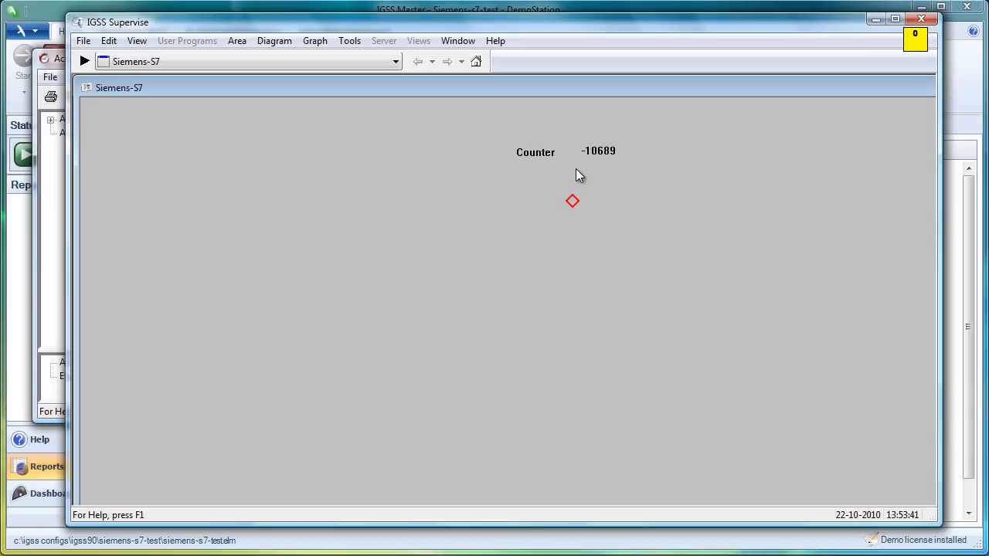
mouse_move(525, 144)
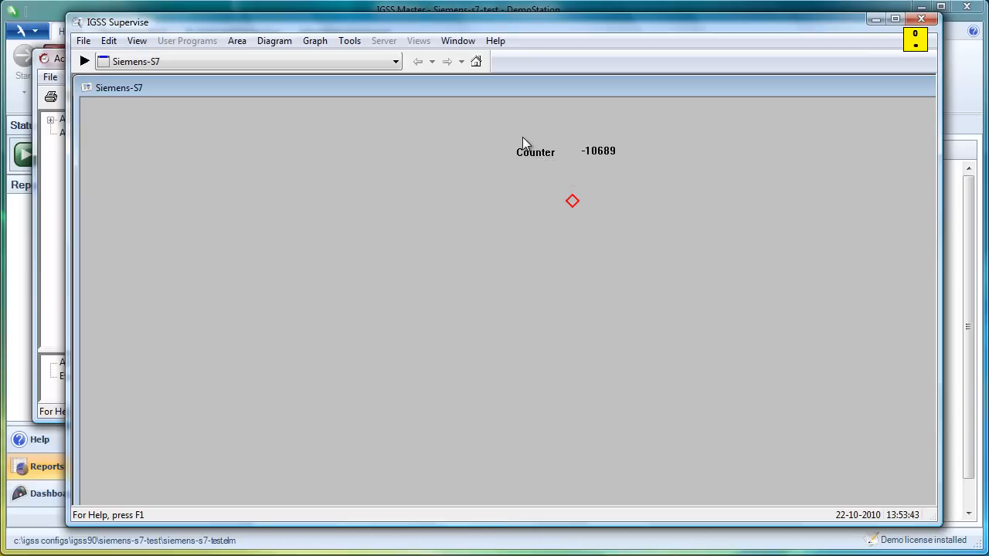
mouse_move(655, 312)
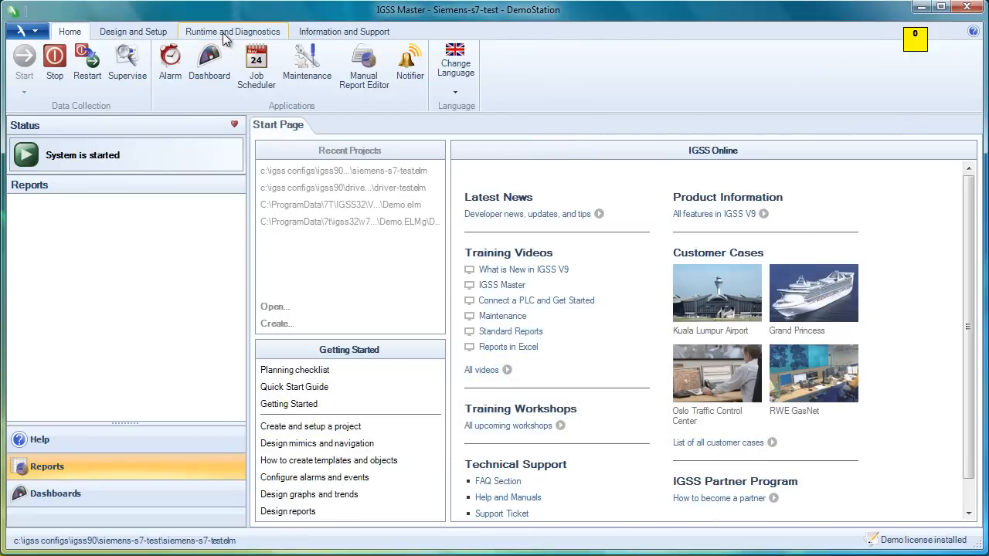
- Go to Runtime and Diagnostics and bring up the Communications packet analyzer
left_click(233, 31)
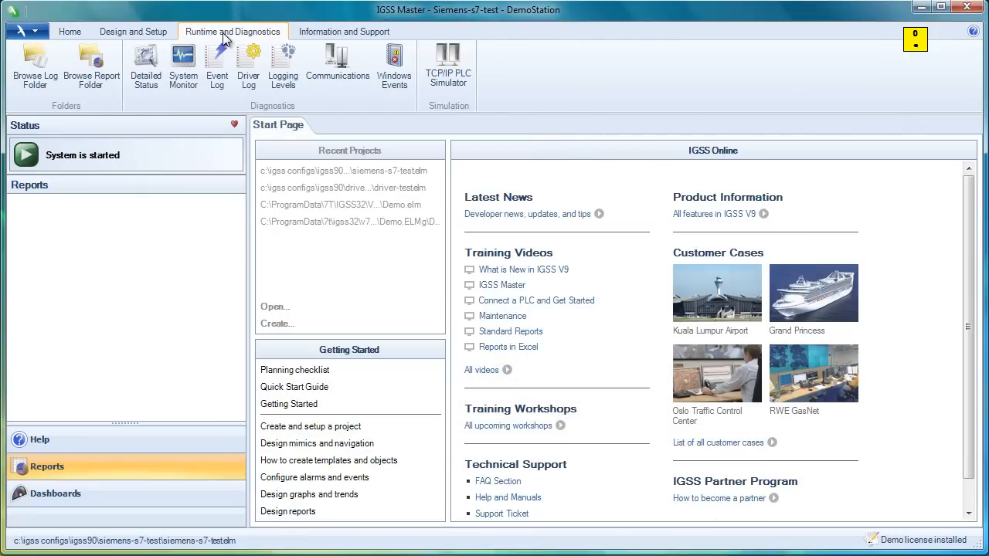
mouse_move(335, 64)
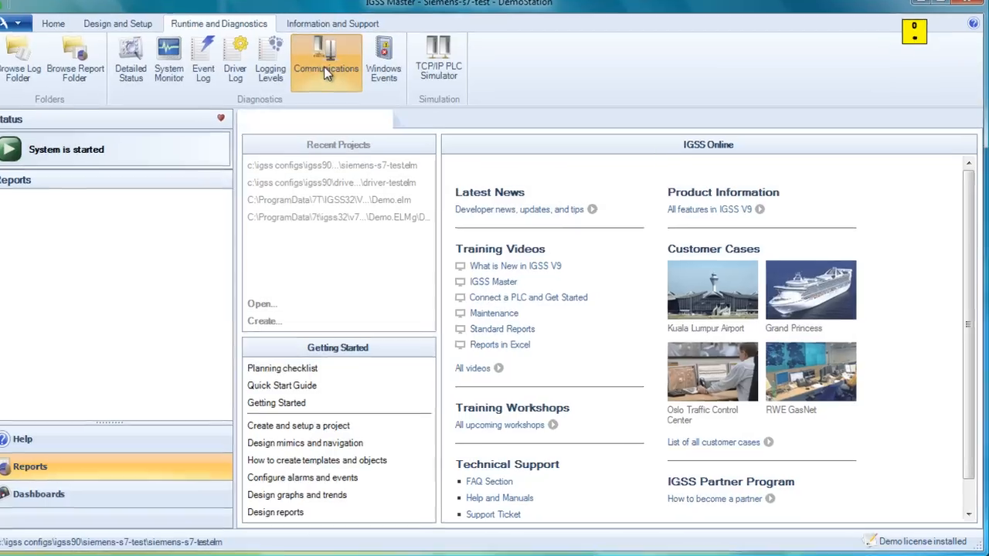
left_click(325, 58)
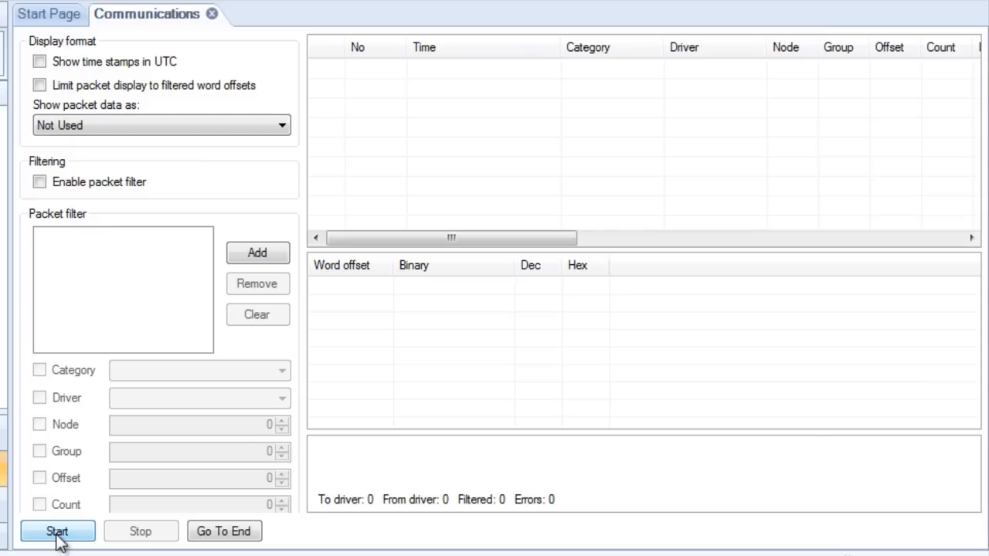
- Start packet capture so 7TS7TCP group 50 data packets fill the log
left_click(58, 531)
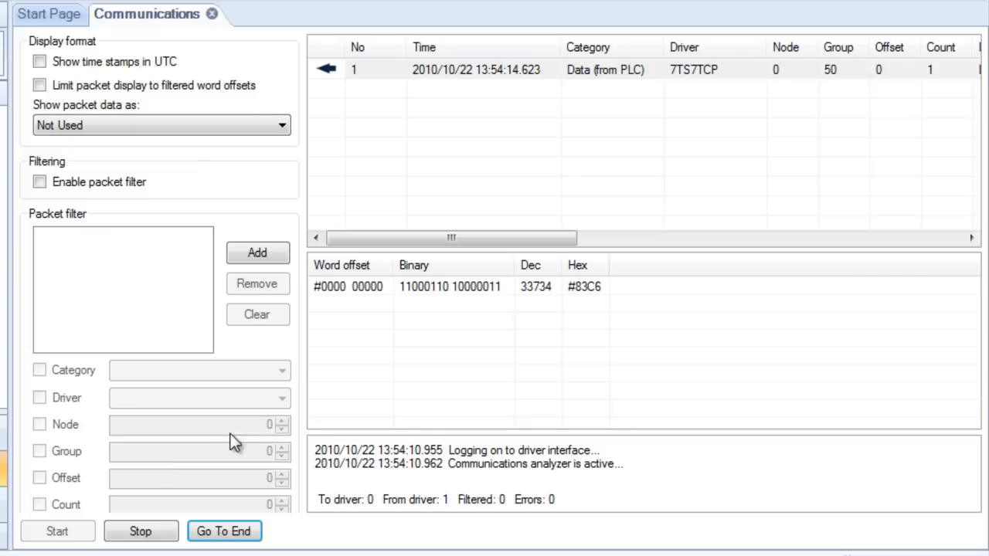
mouse_move(426, 327)
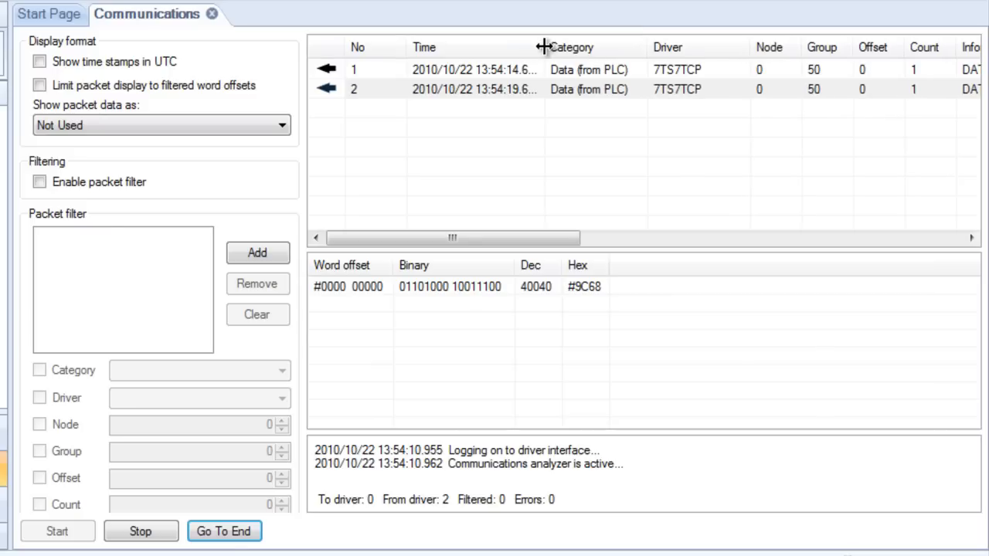
left_click(472, 88)
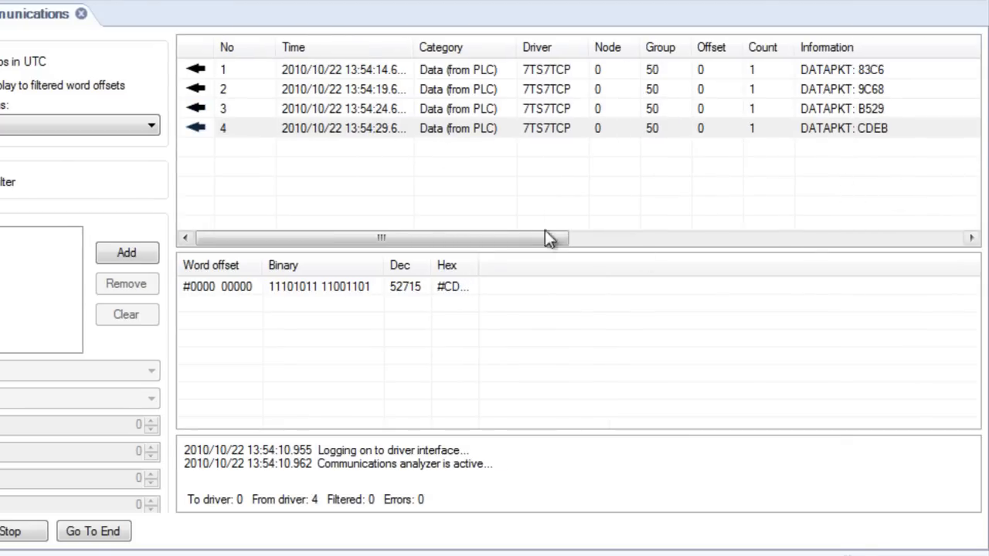
mouse_move(401, 139)
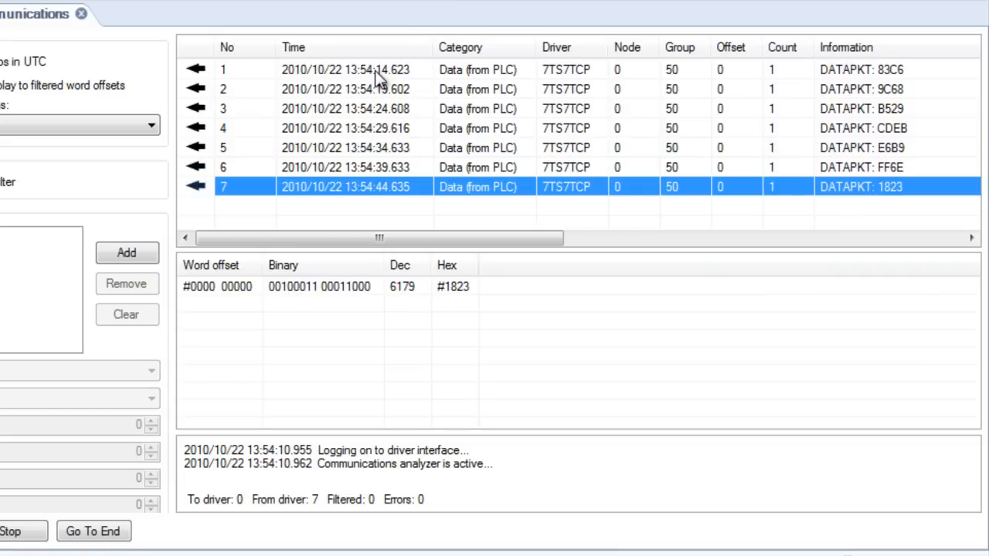
mouse_move(411, 80)
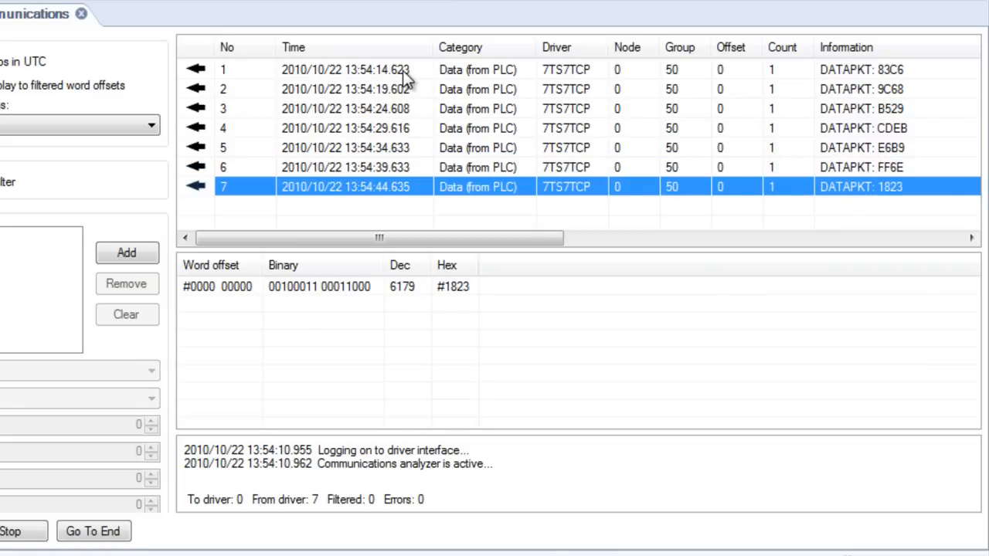